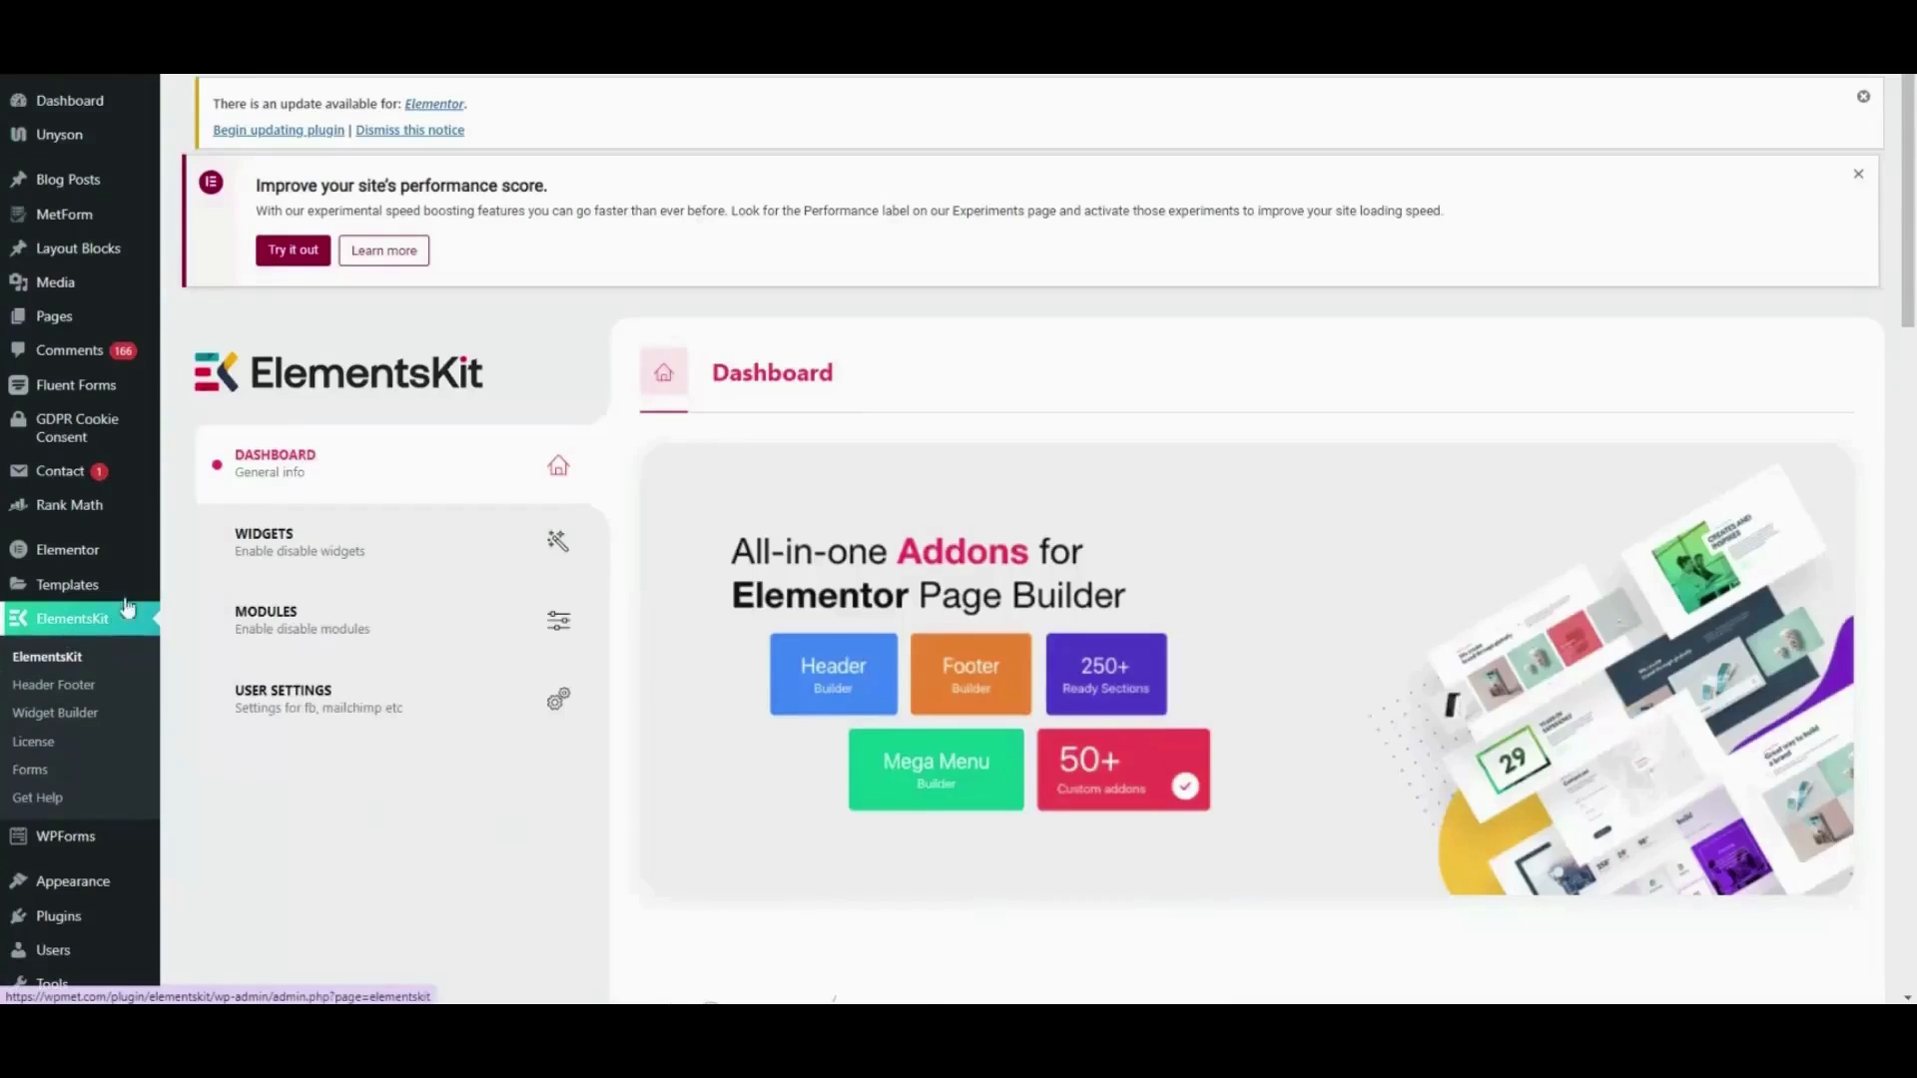
Save the ElementsKit widgets list with Fancy Animated Text enabled.
left_click(299, 542)
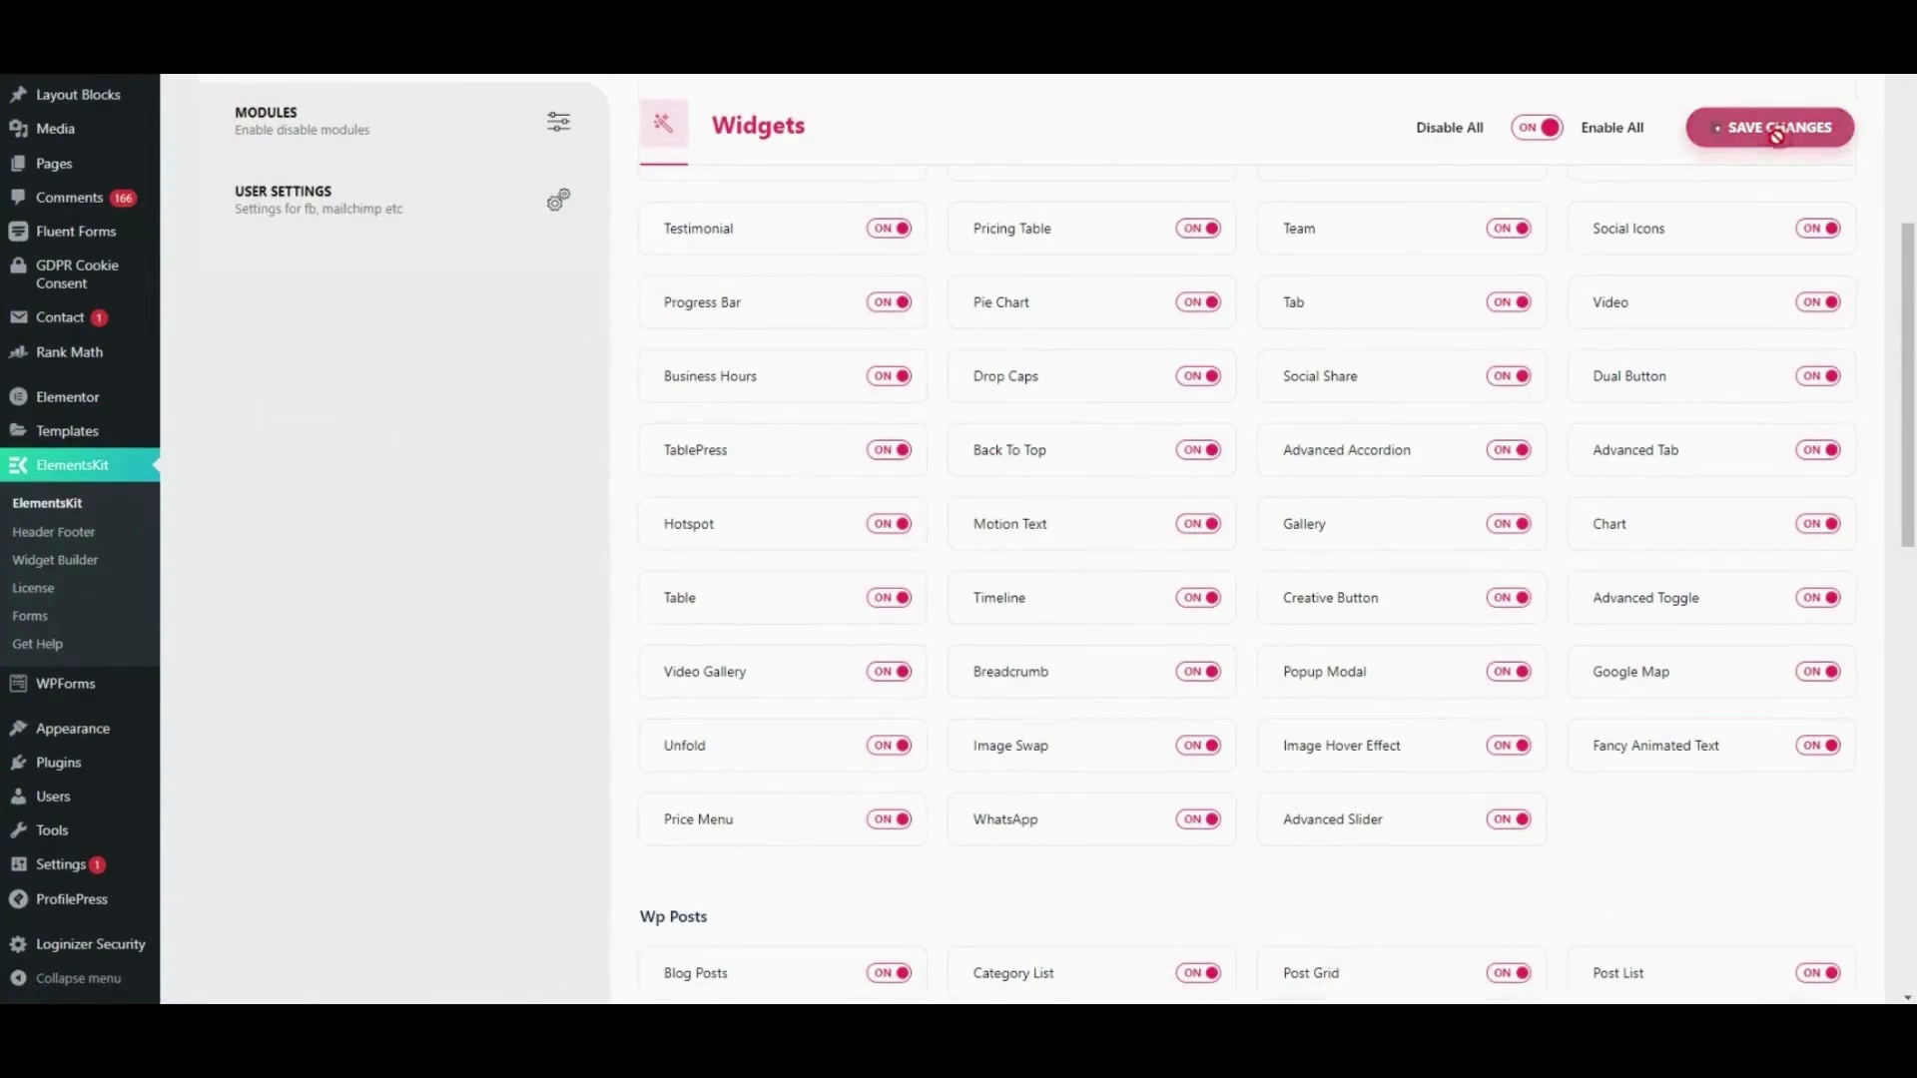
left_click(1770, 127)
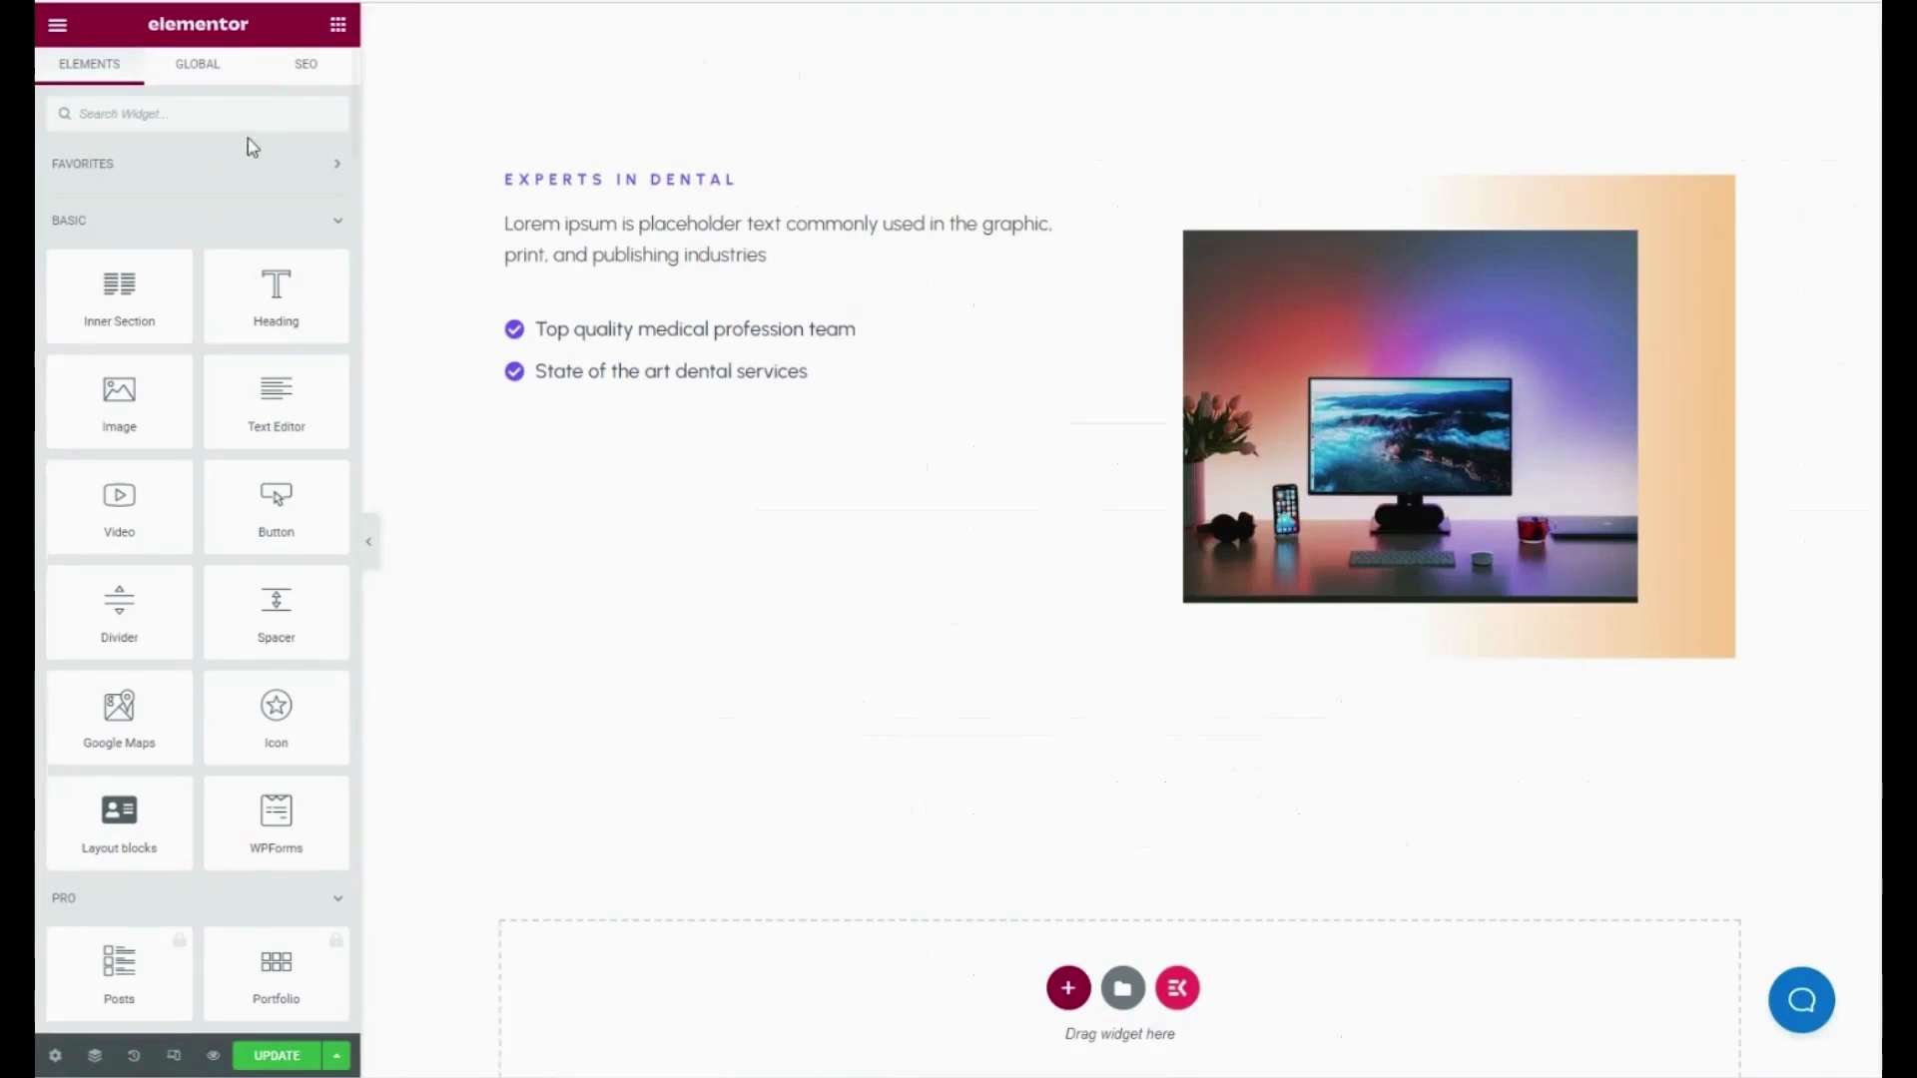
Find the Fancy Animated Text widget by searching 'fan' and place it under the tagline.
left_click(122, 114)
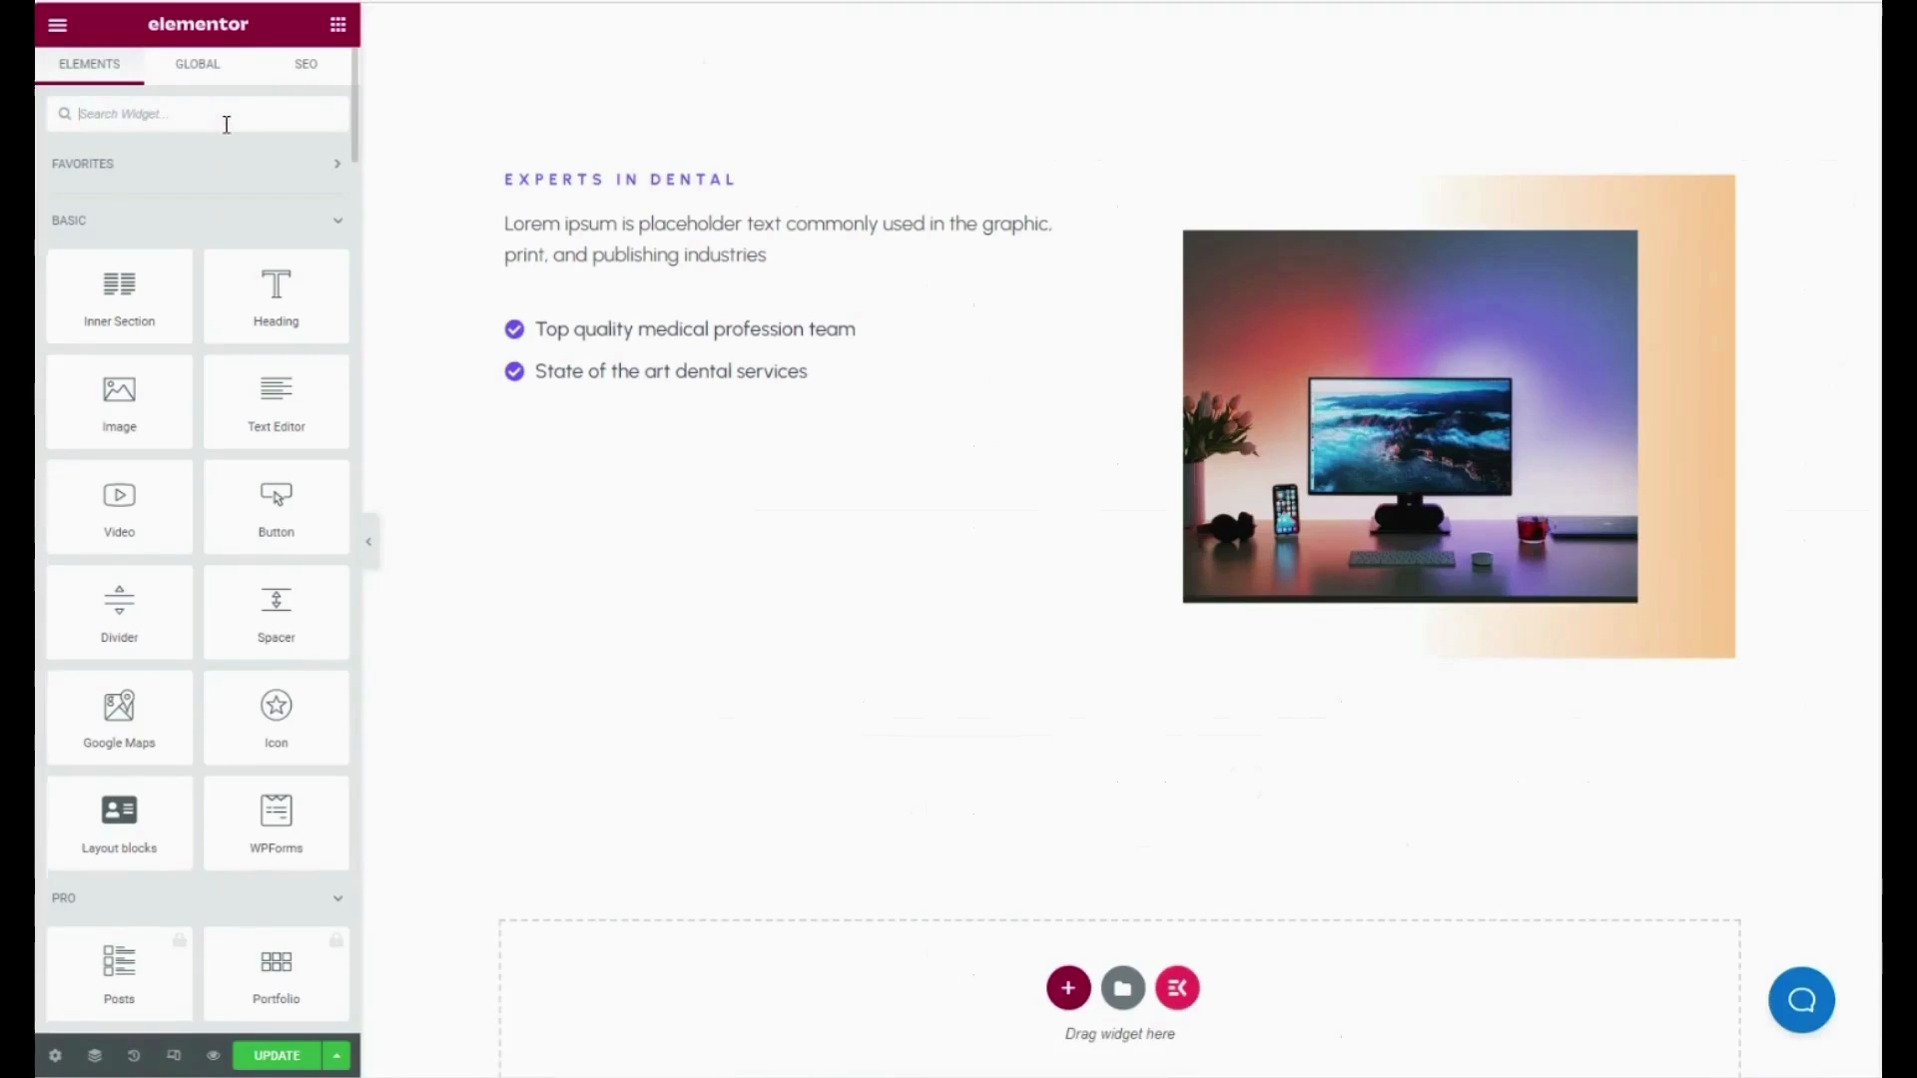
type("fancy")
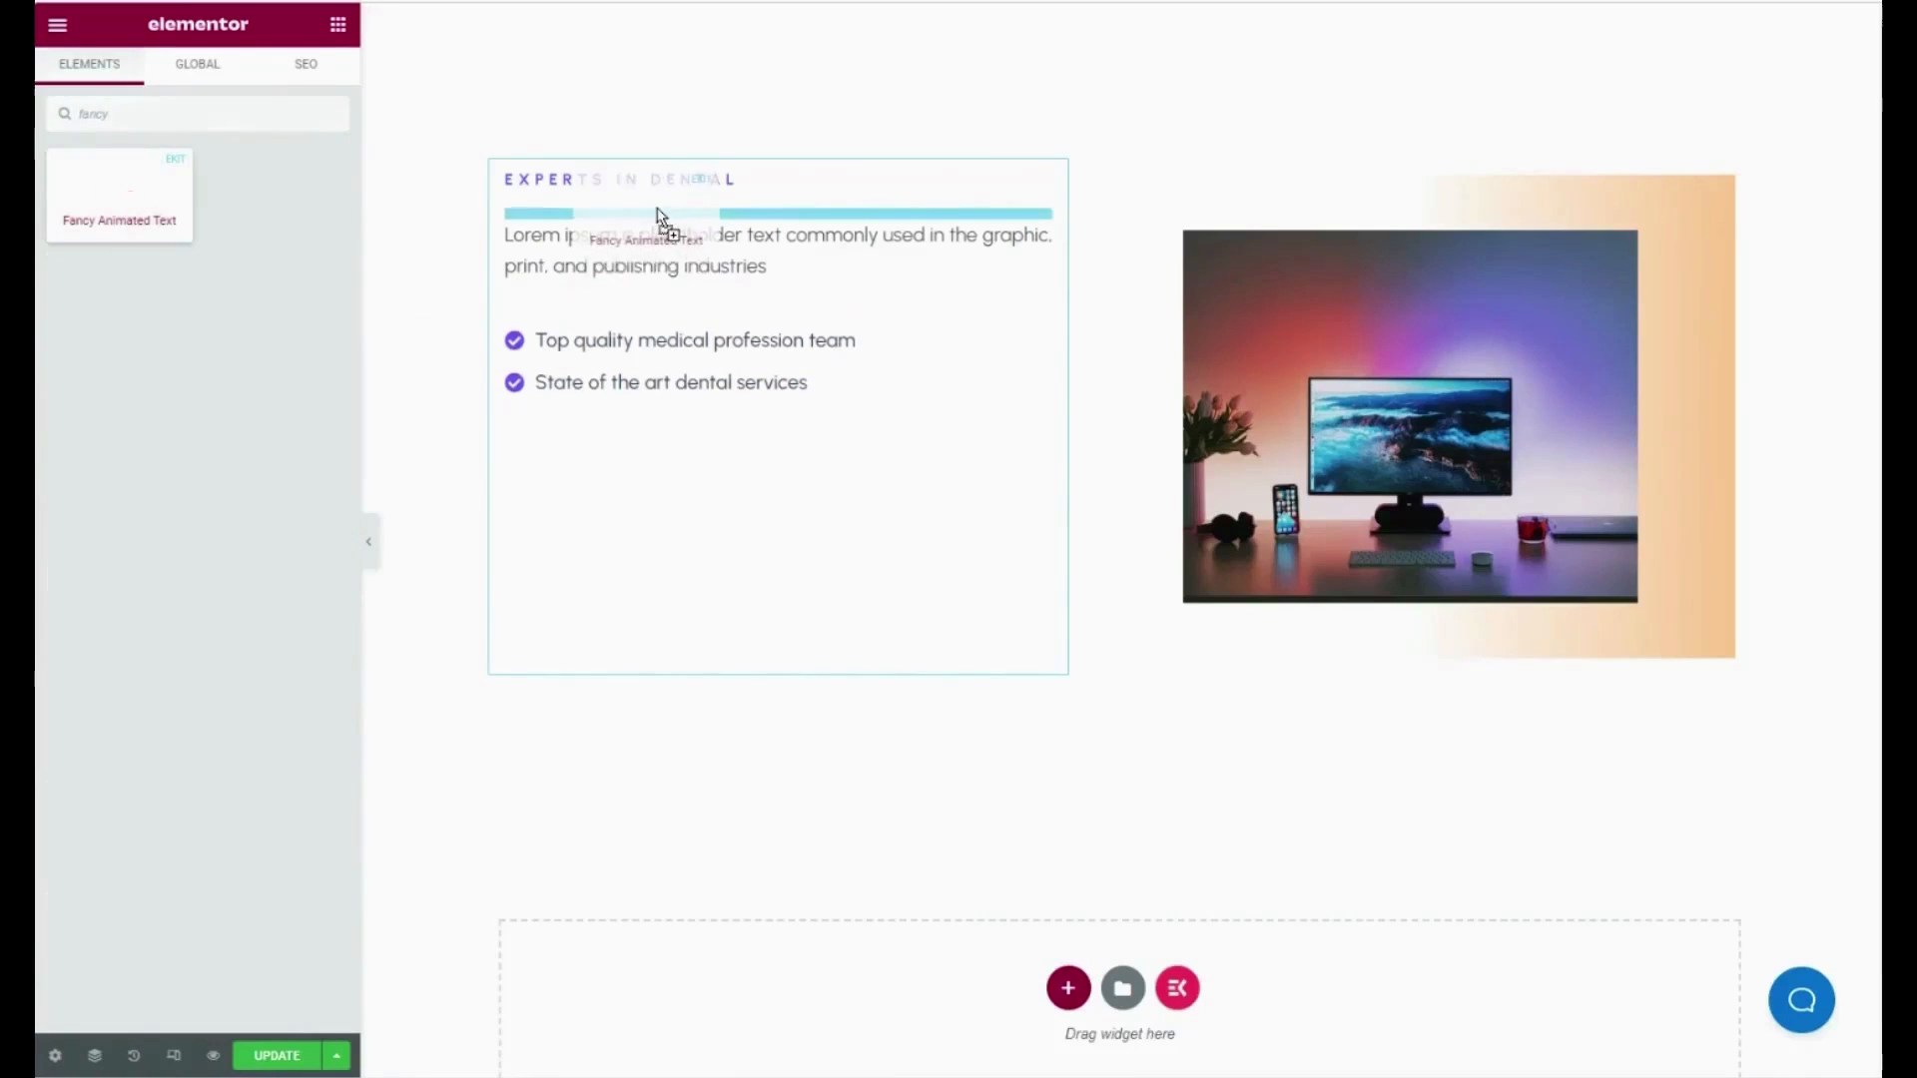
left_click(657, 218)
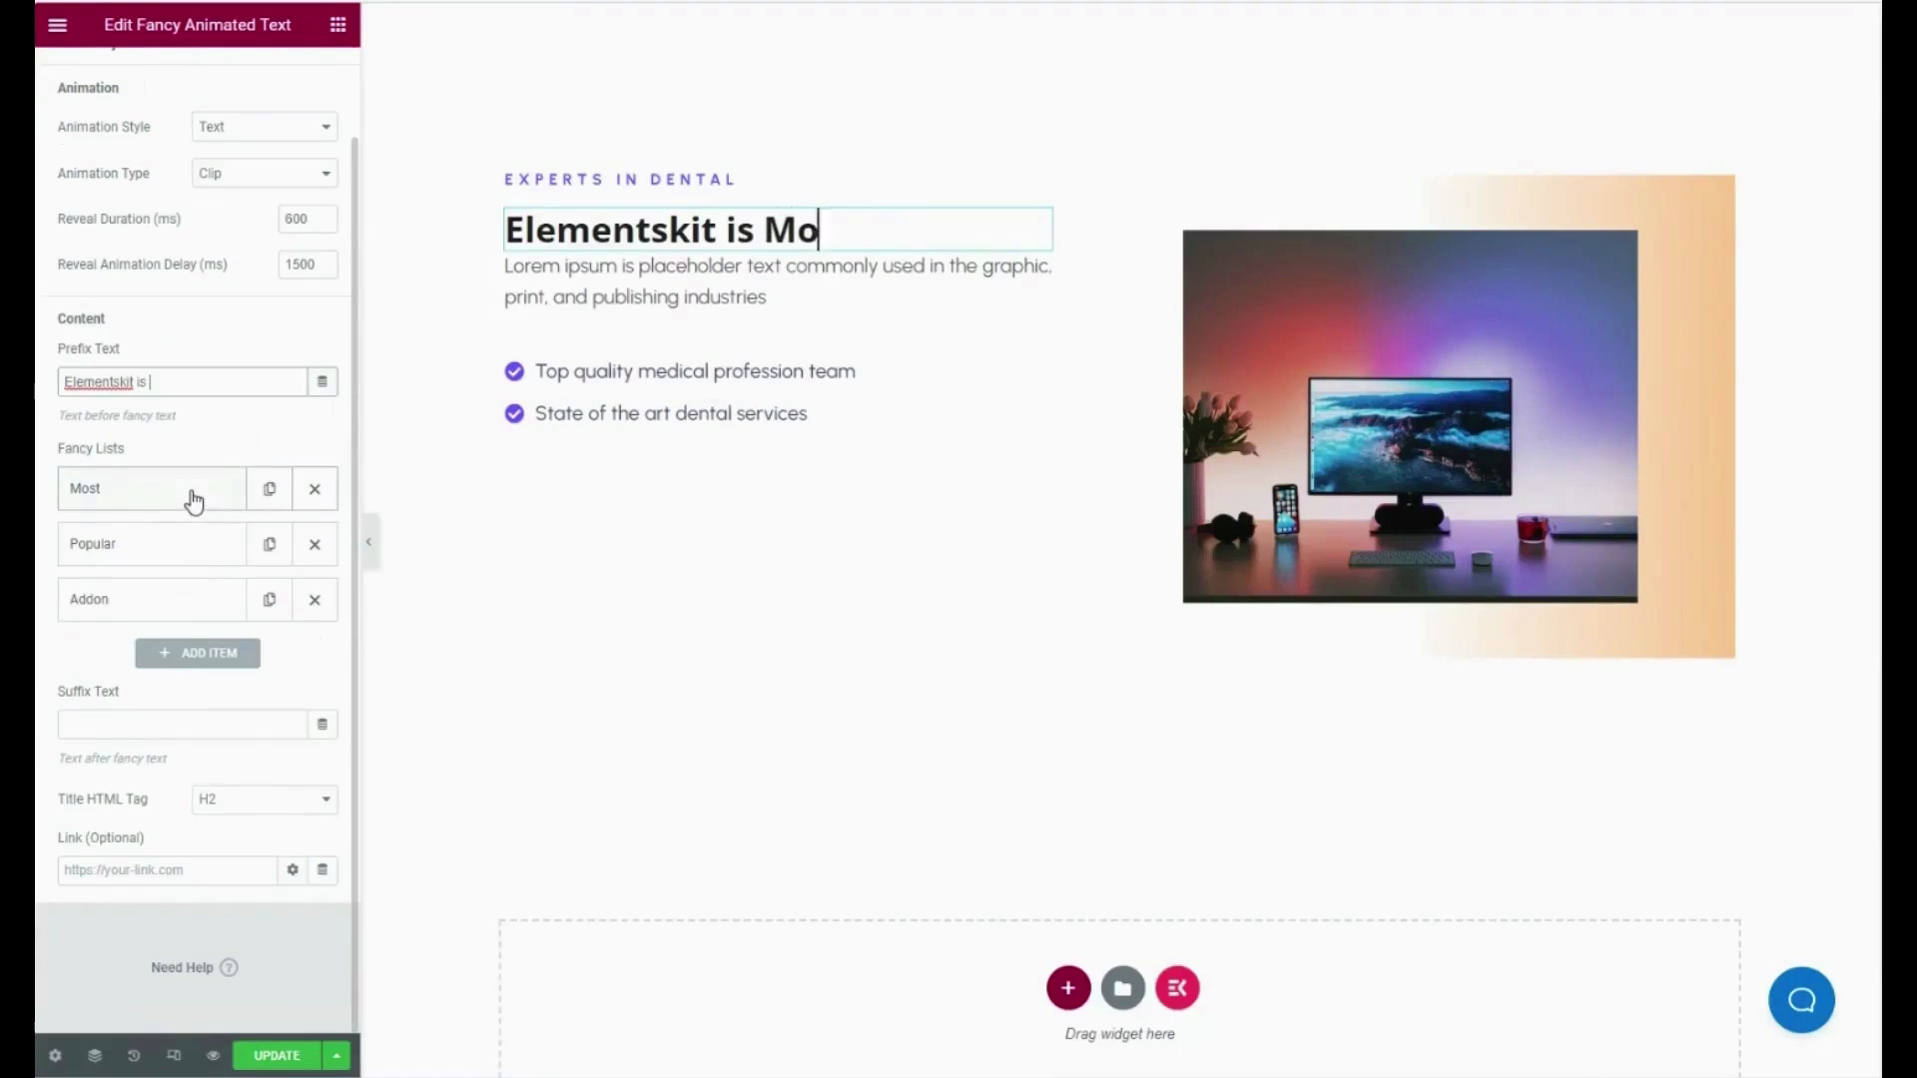
Review the Fancy Lists items and bring up the Text/SVG animation style choices.
left_click(301, 607)
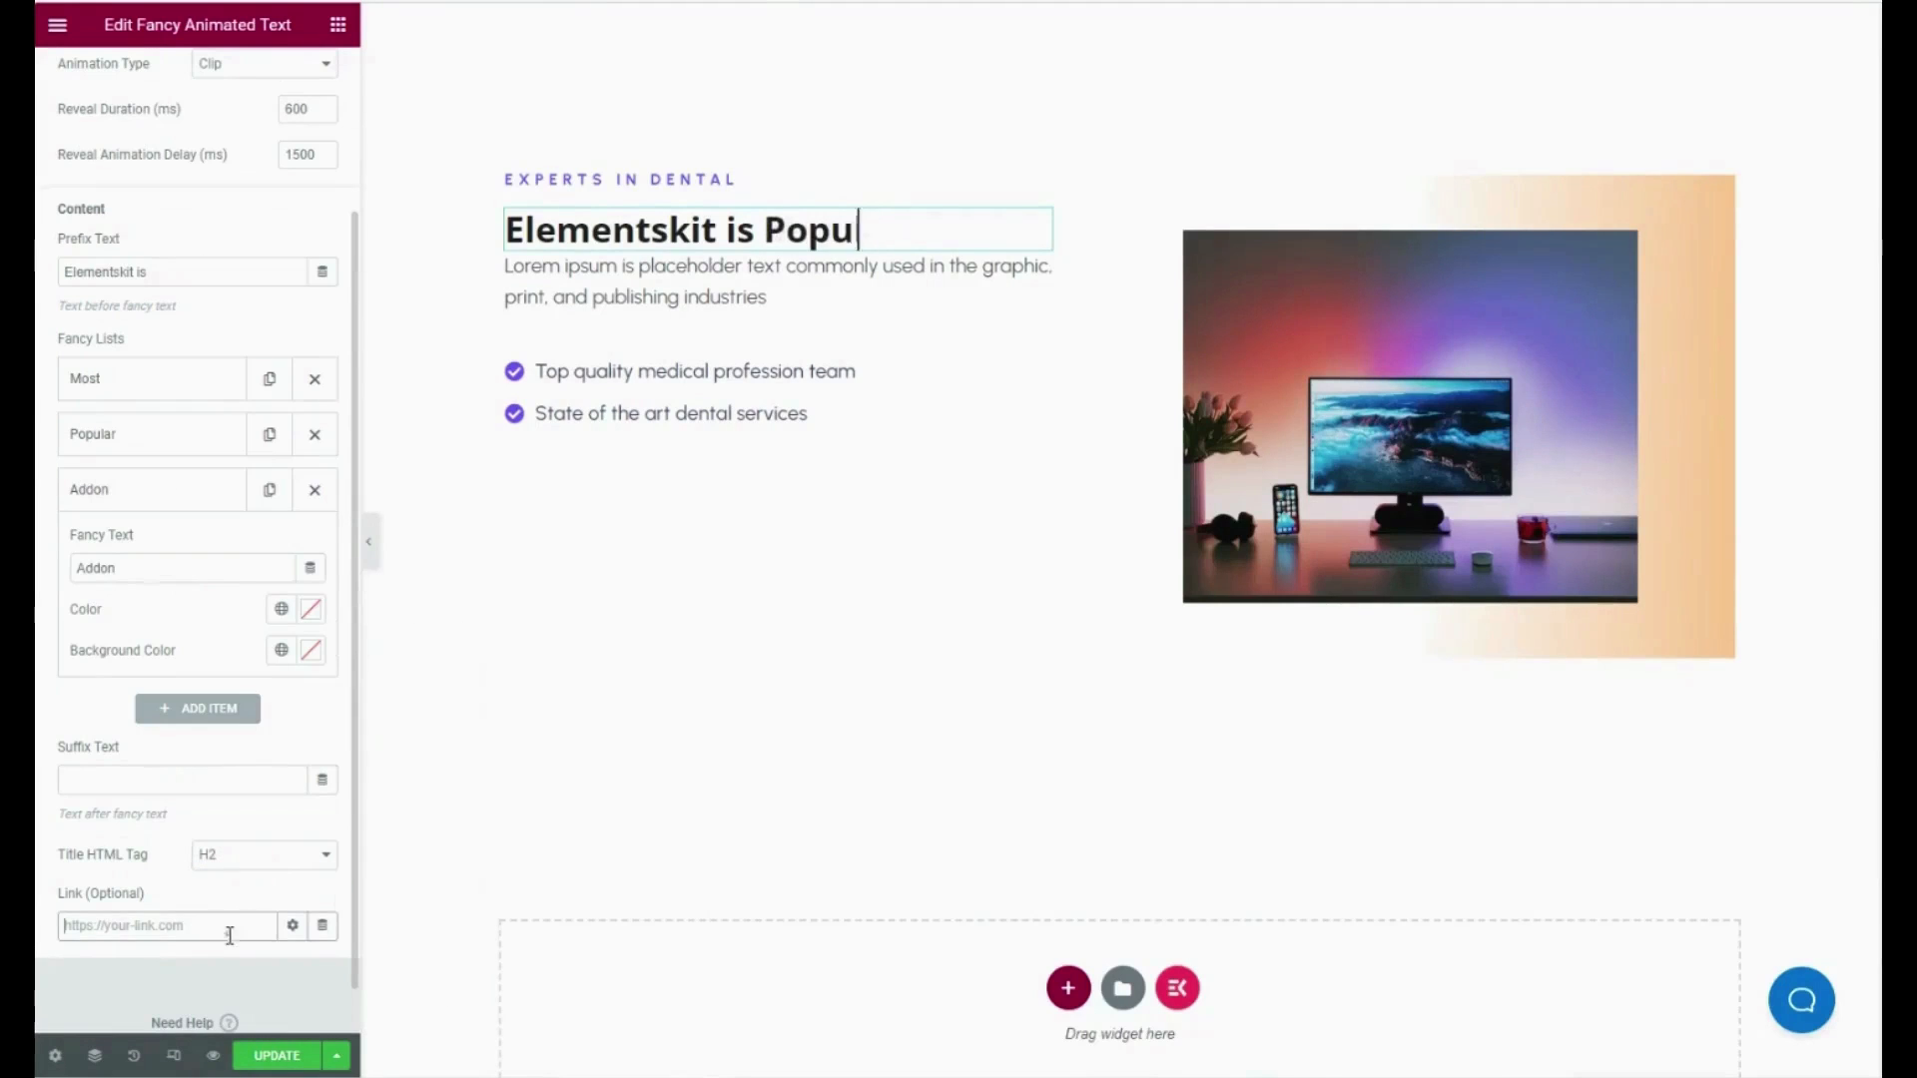
type("lar")
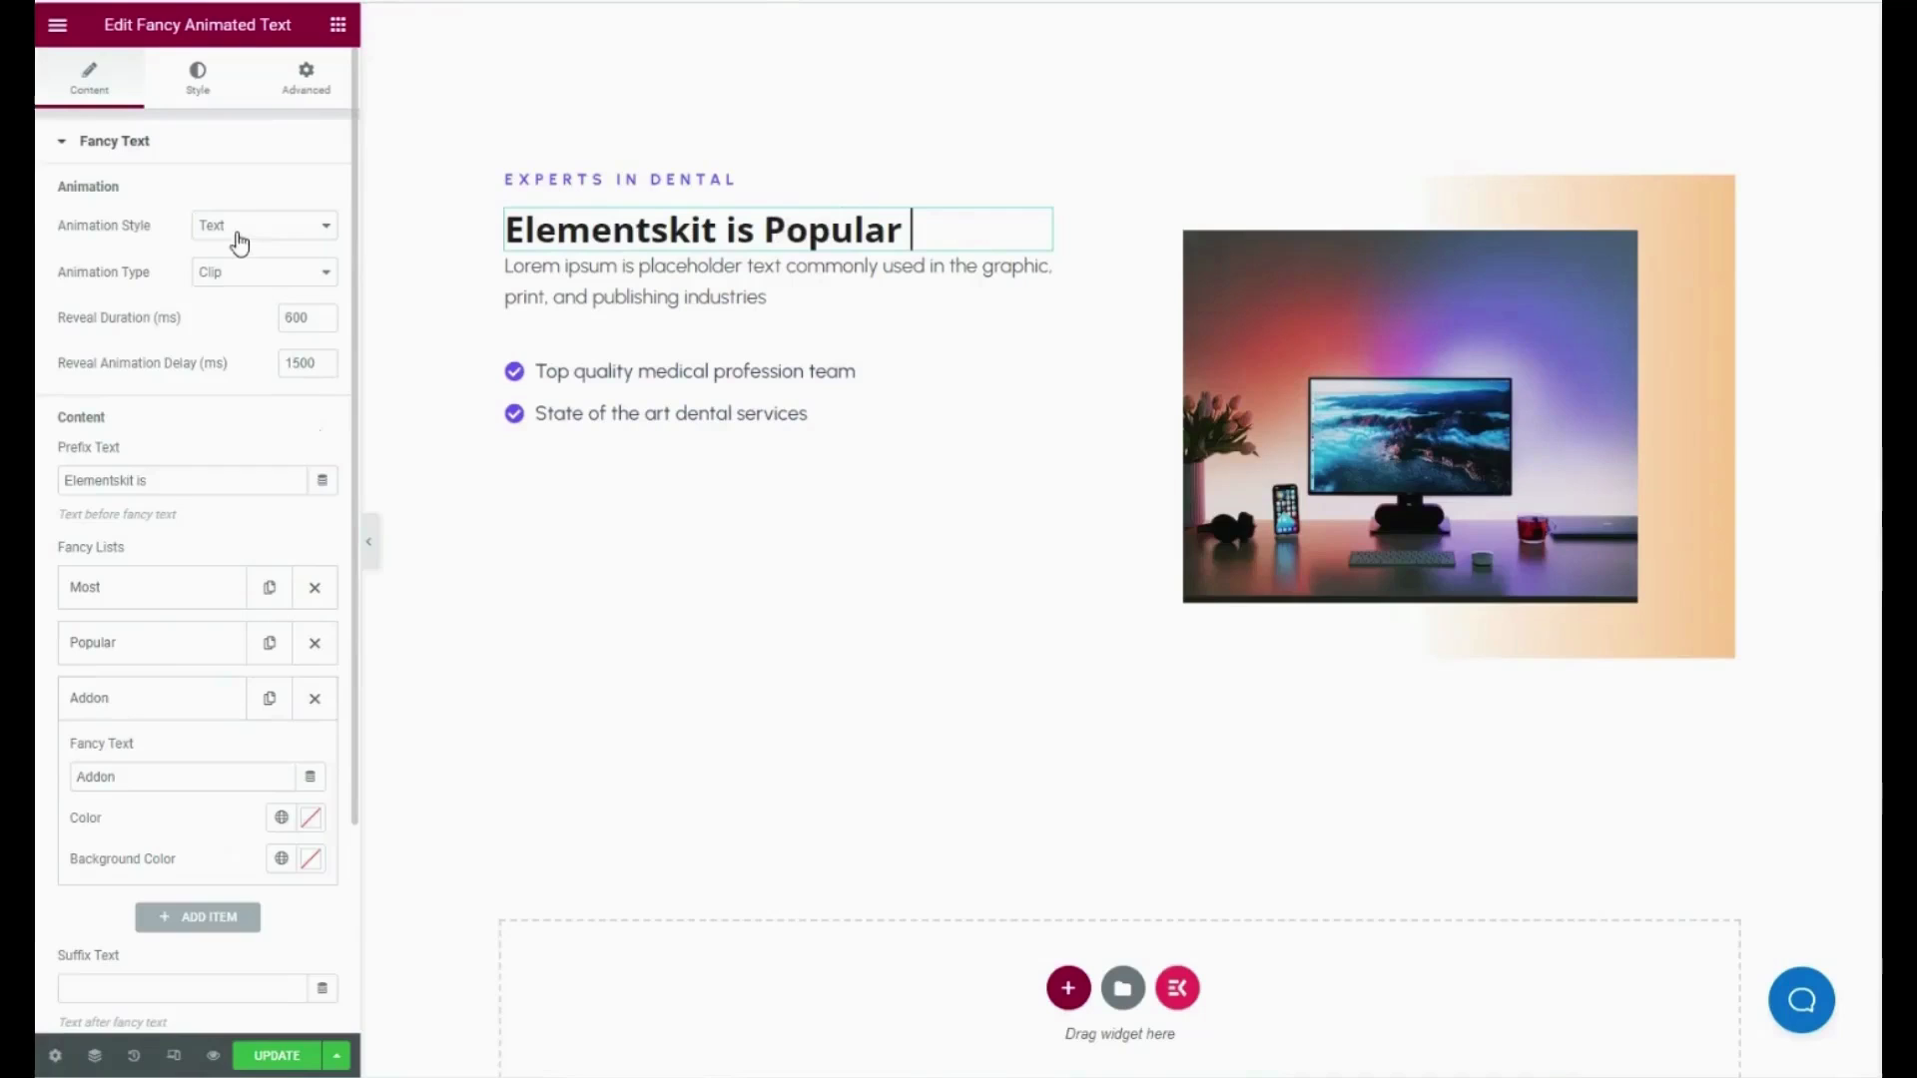
left_click(263, 226)
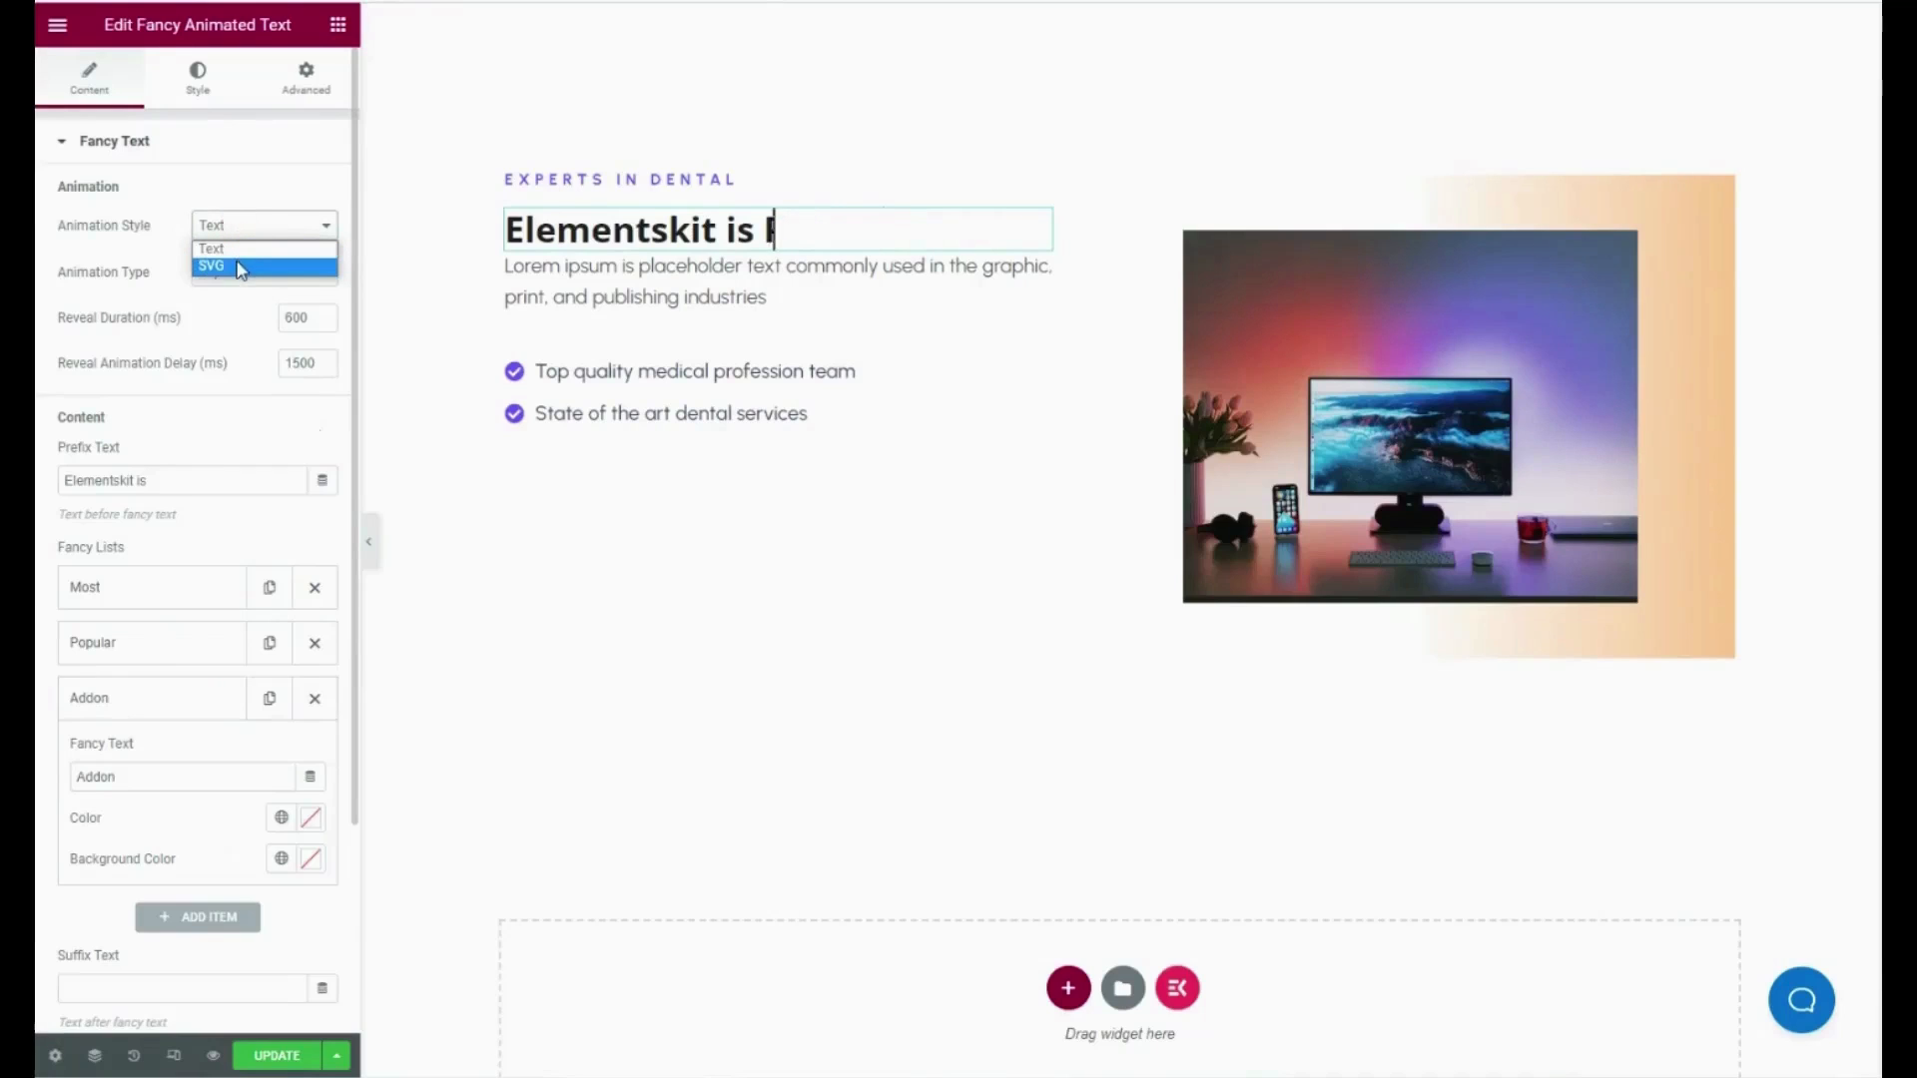
Make the heading 'The best popular Page Builder' with an SVG Round Line 01 under 'popular'.
left_click(209, 266)
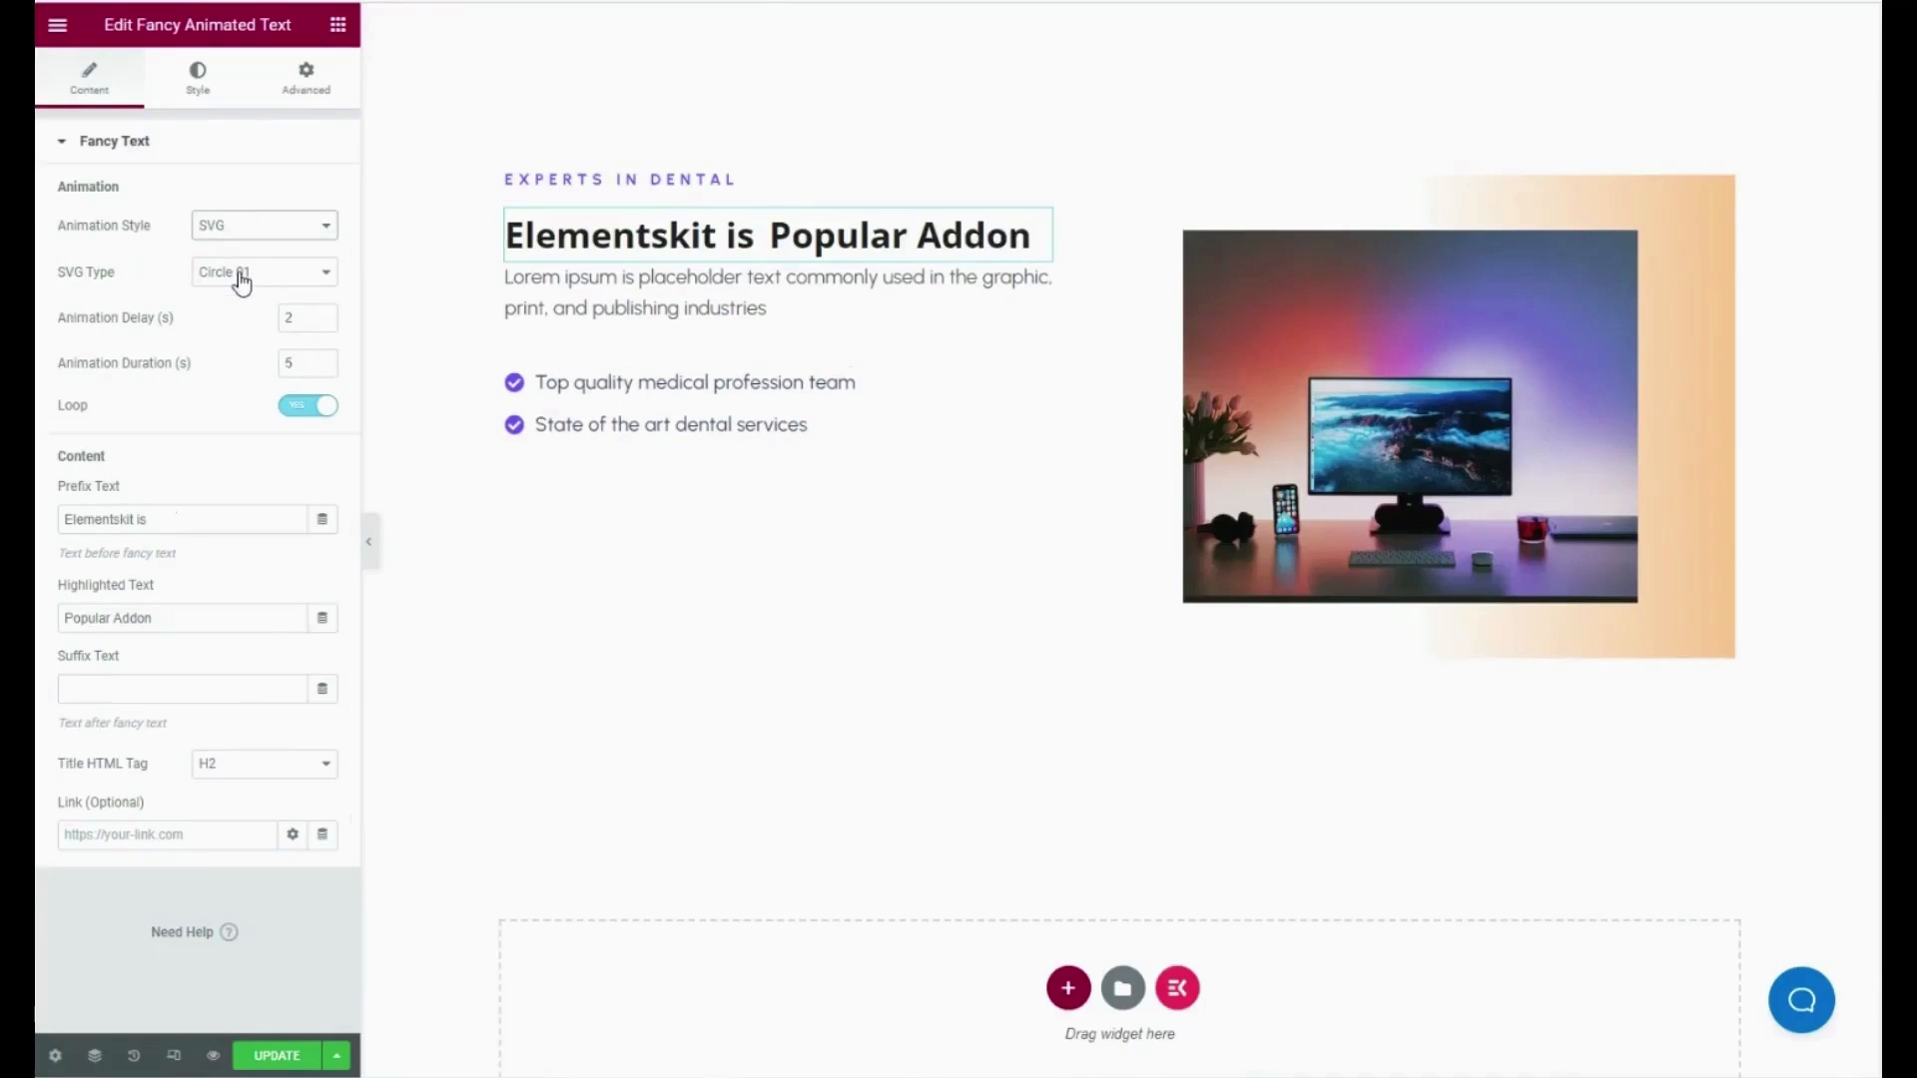
left_click(264, 271)
type("popular")
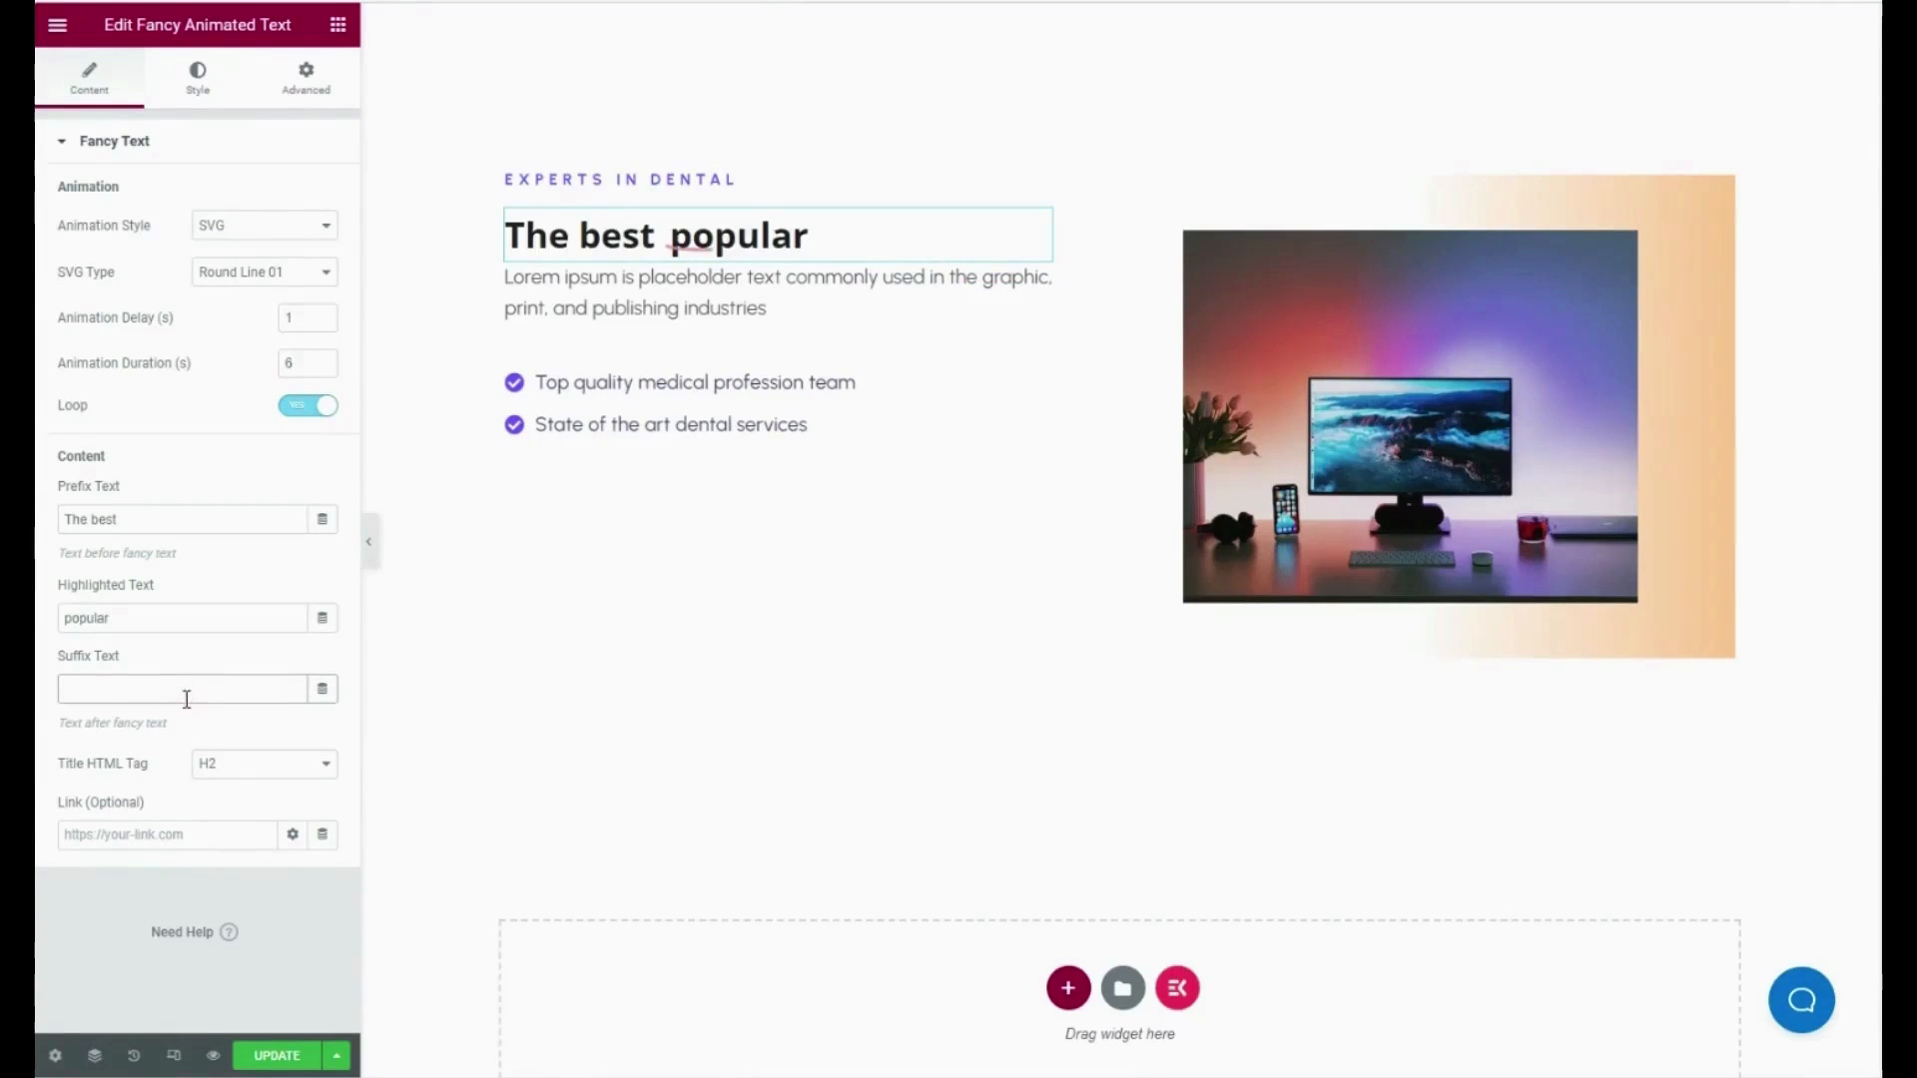
type("Page Builder")
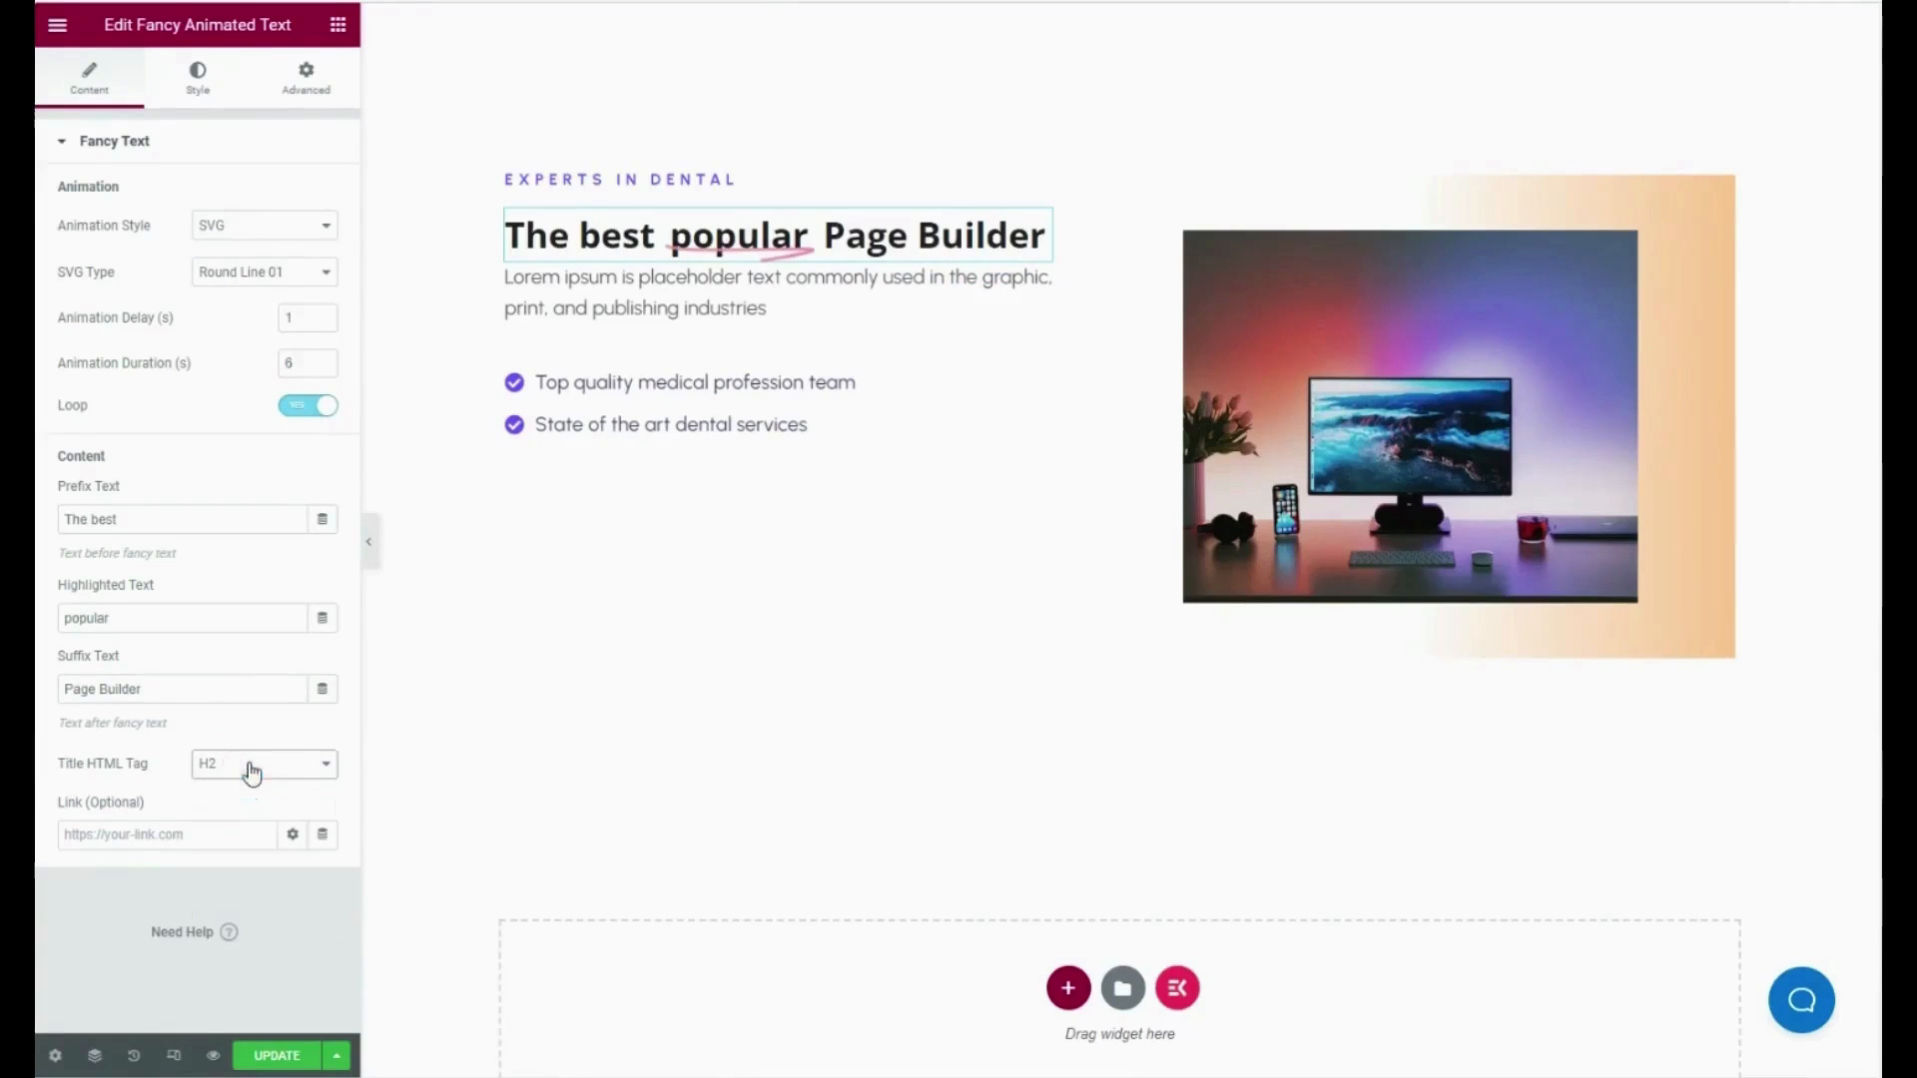
left_click(197, 78)
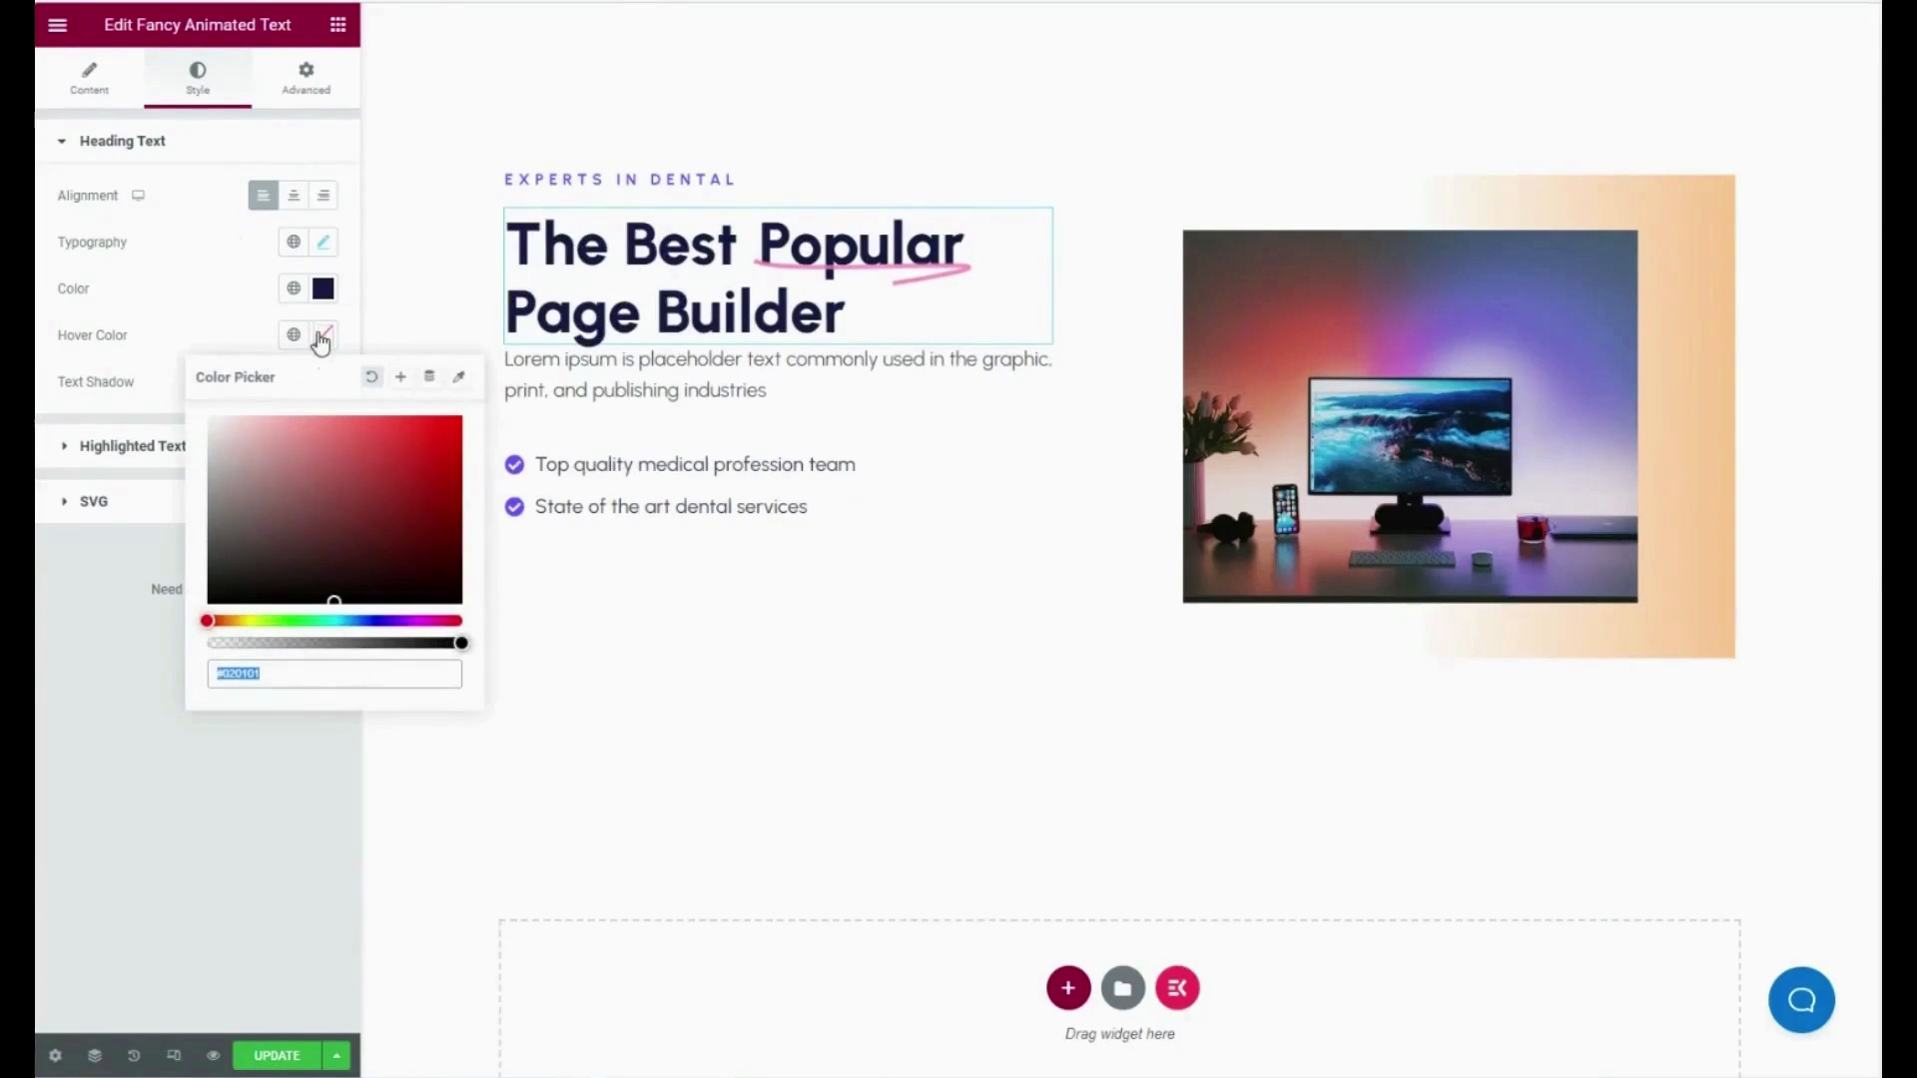
Leave the hover colour unset and expand the SVG underline styling options.
left_click(324, 333)
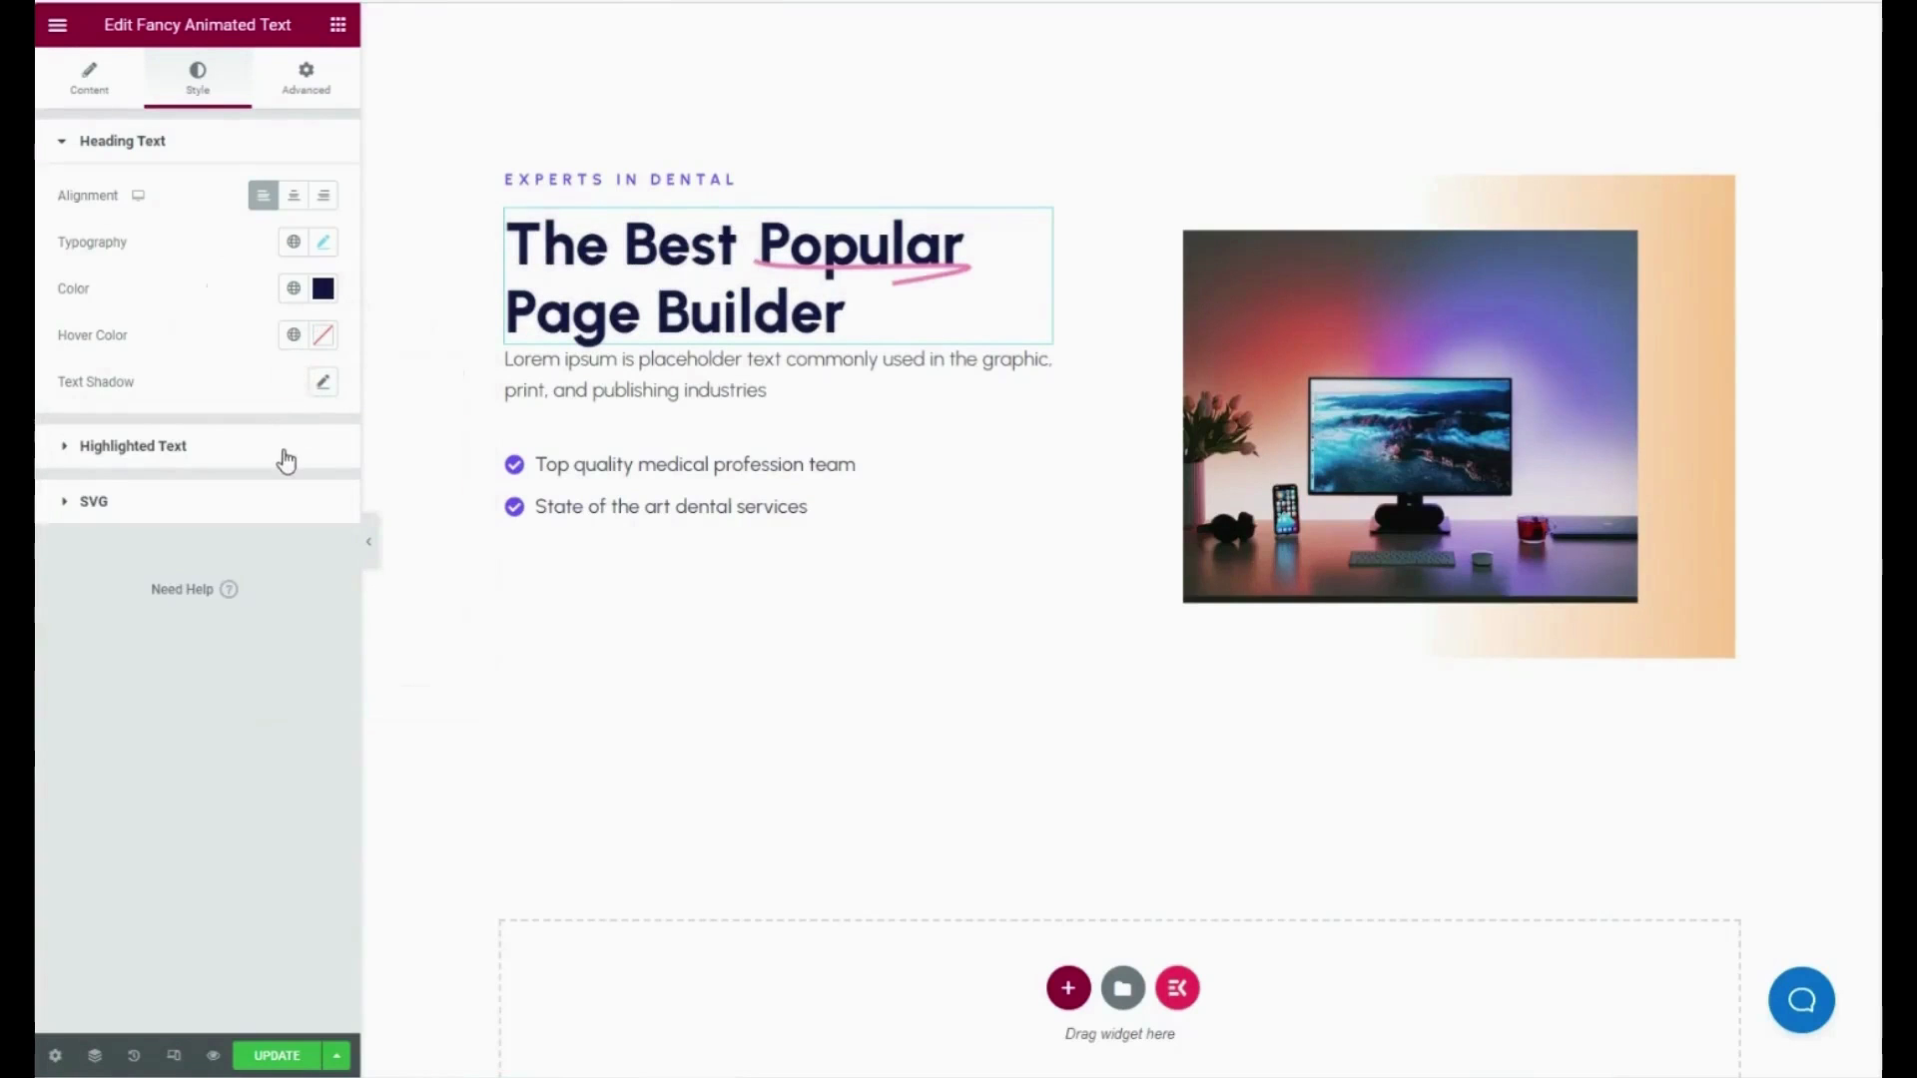
left_click(324, 298)
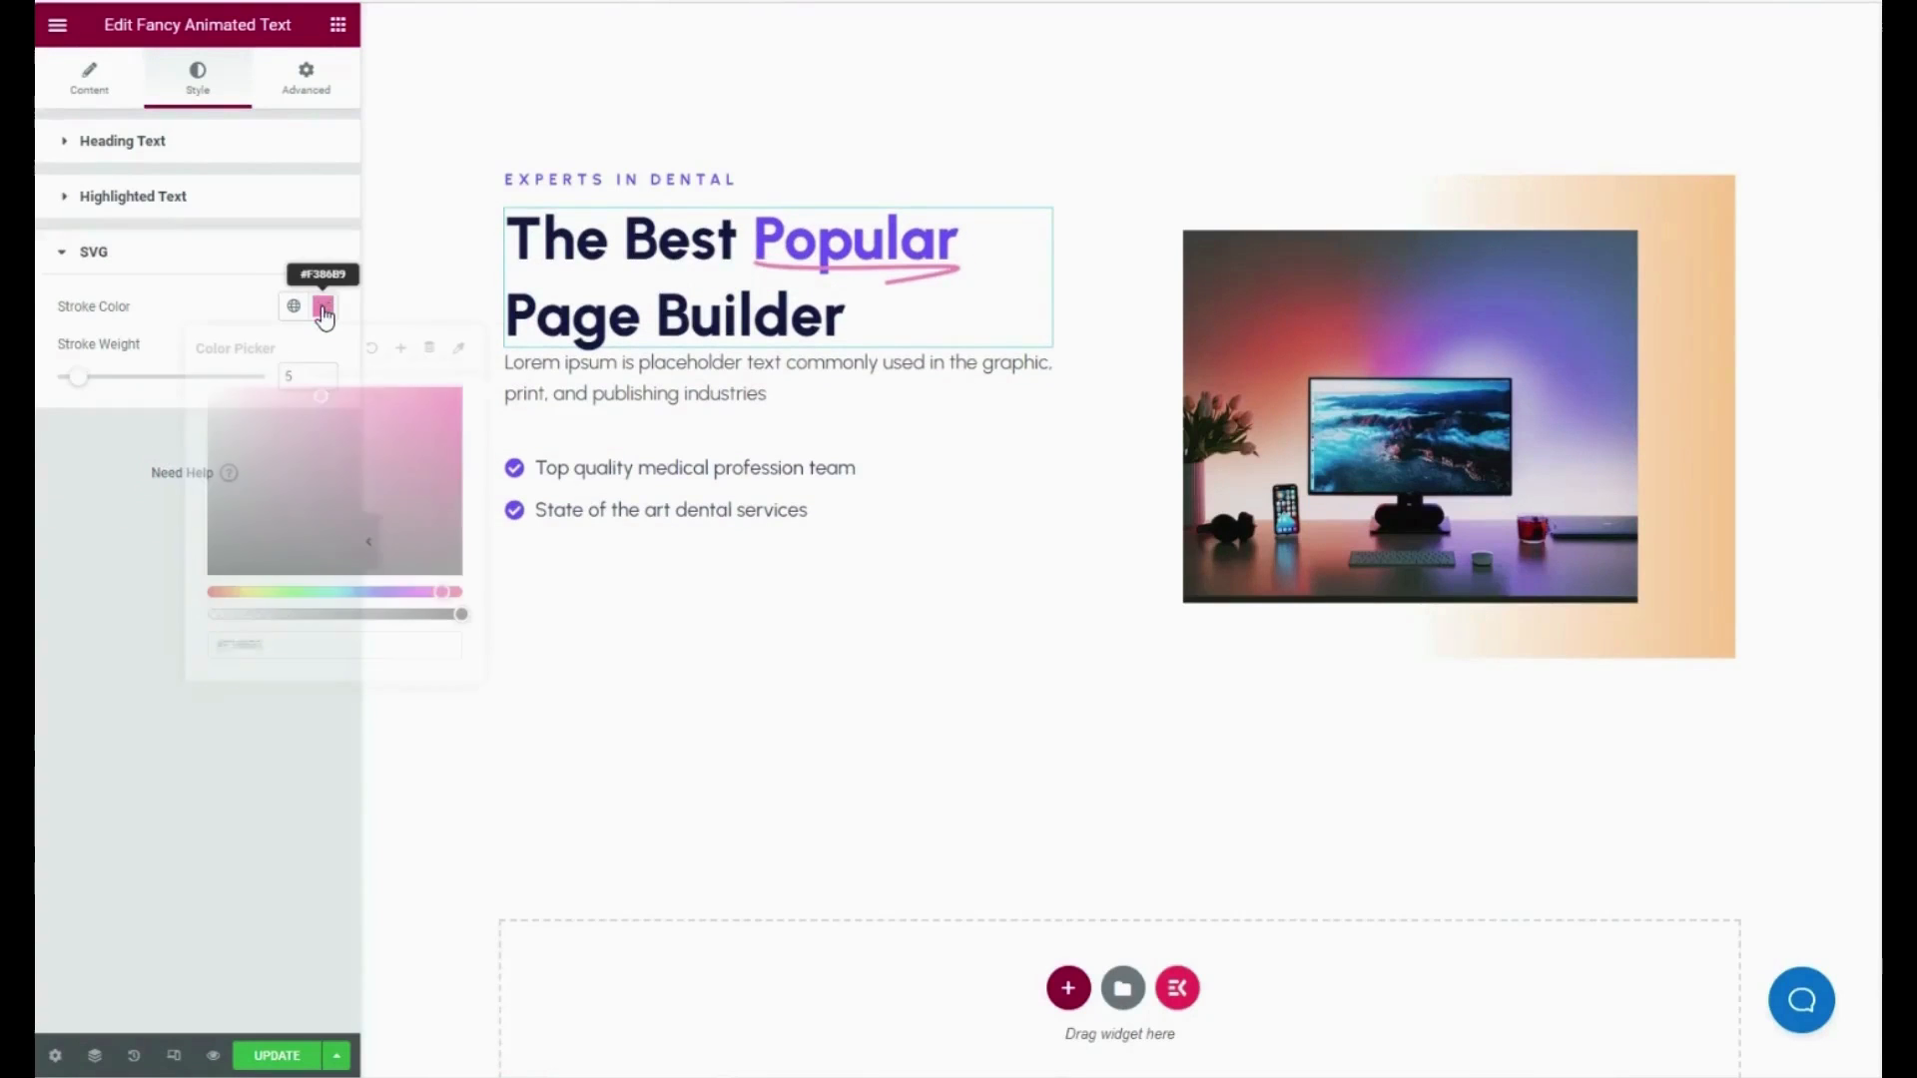
Set the SVG underline stroke colour to purple and update the page.
left_click(323, 306)
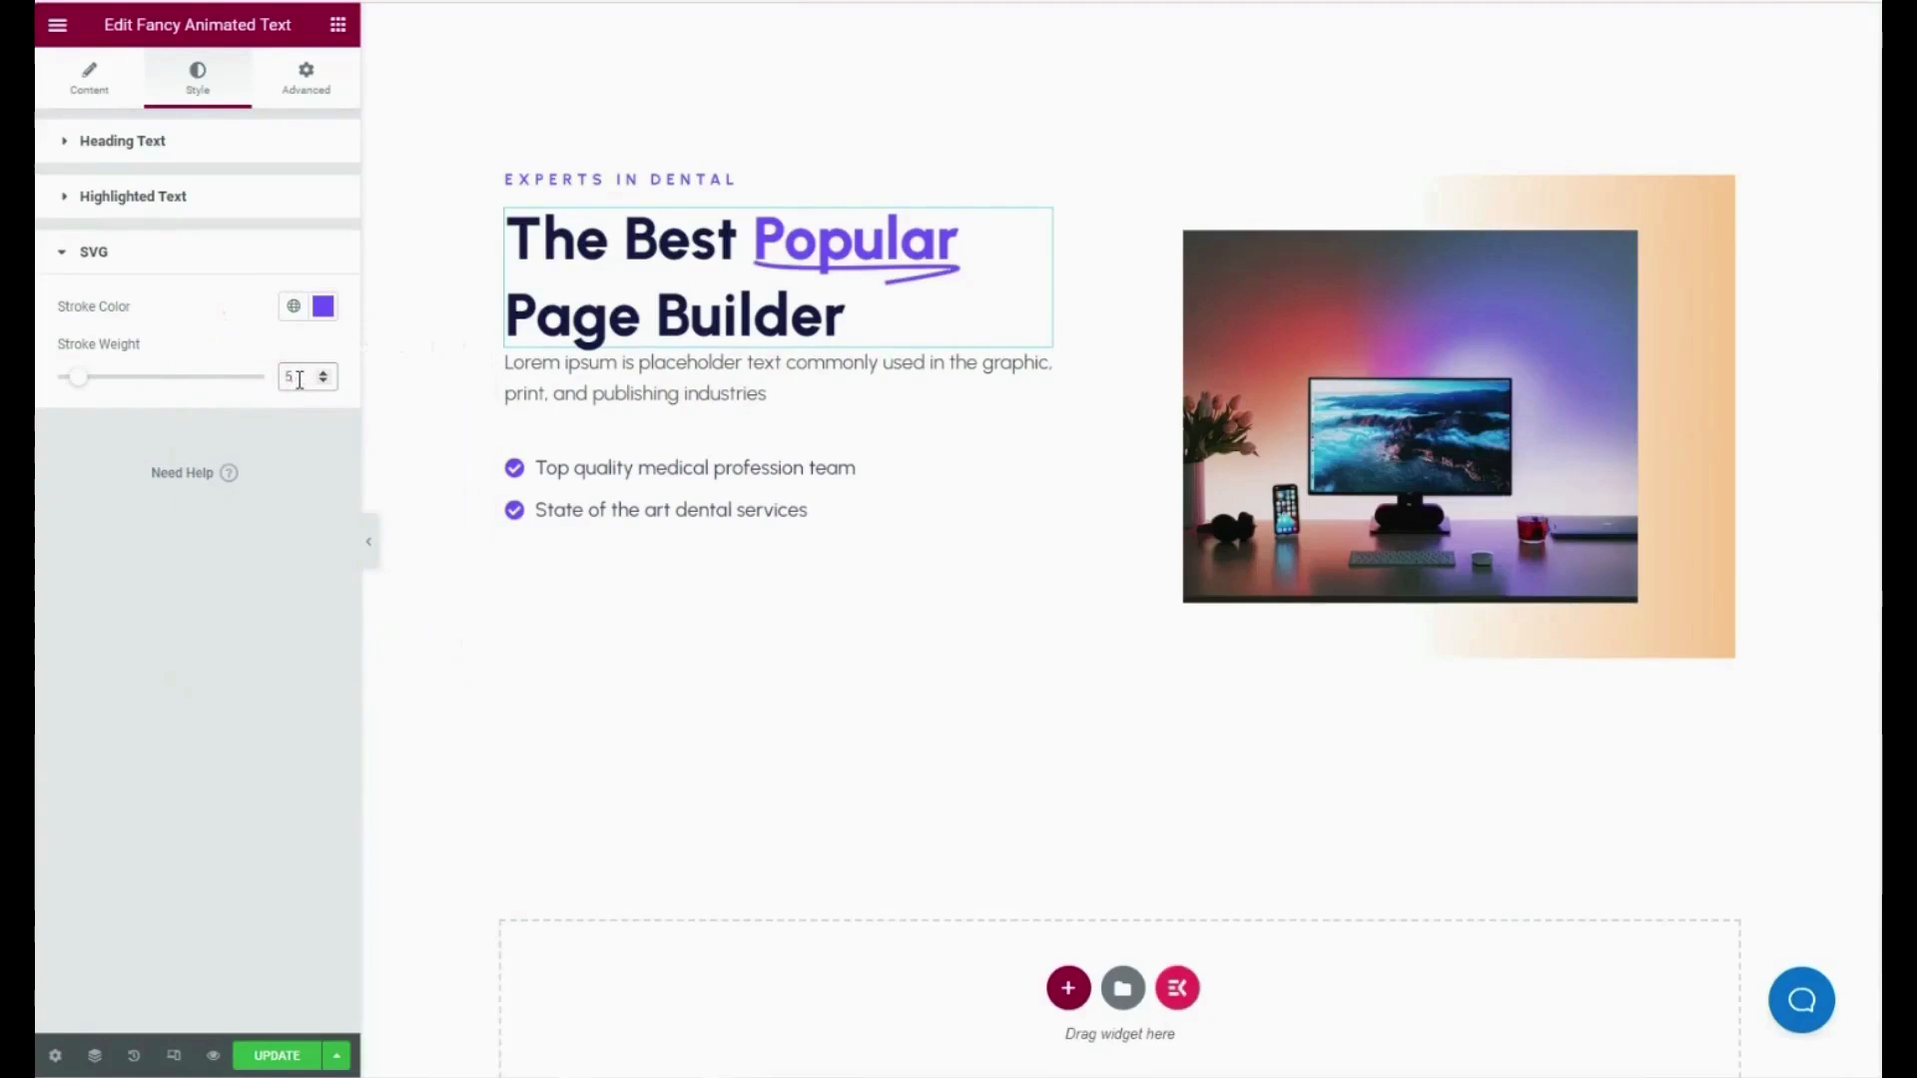
left_click(306, 77)
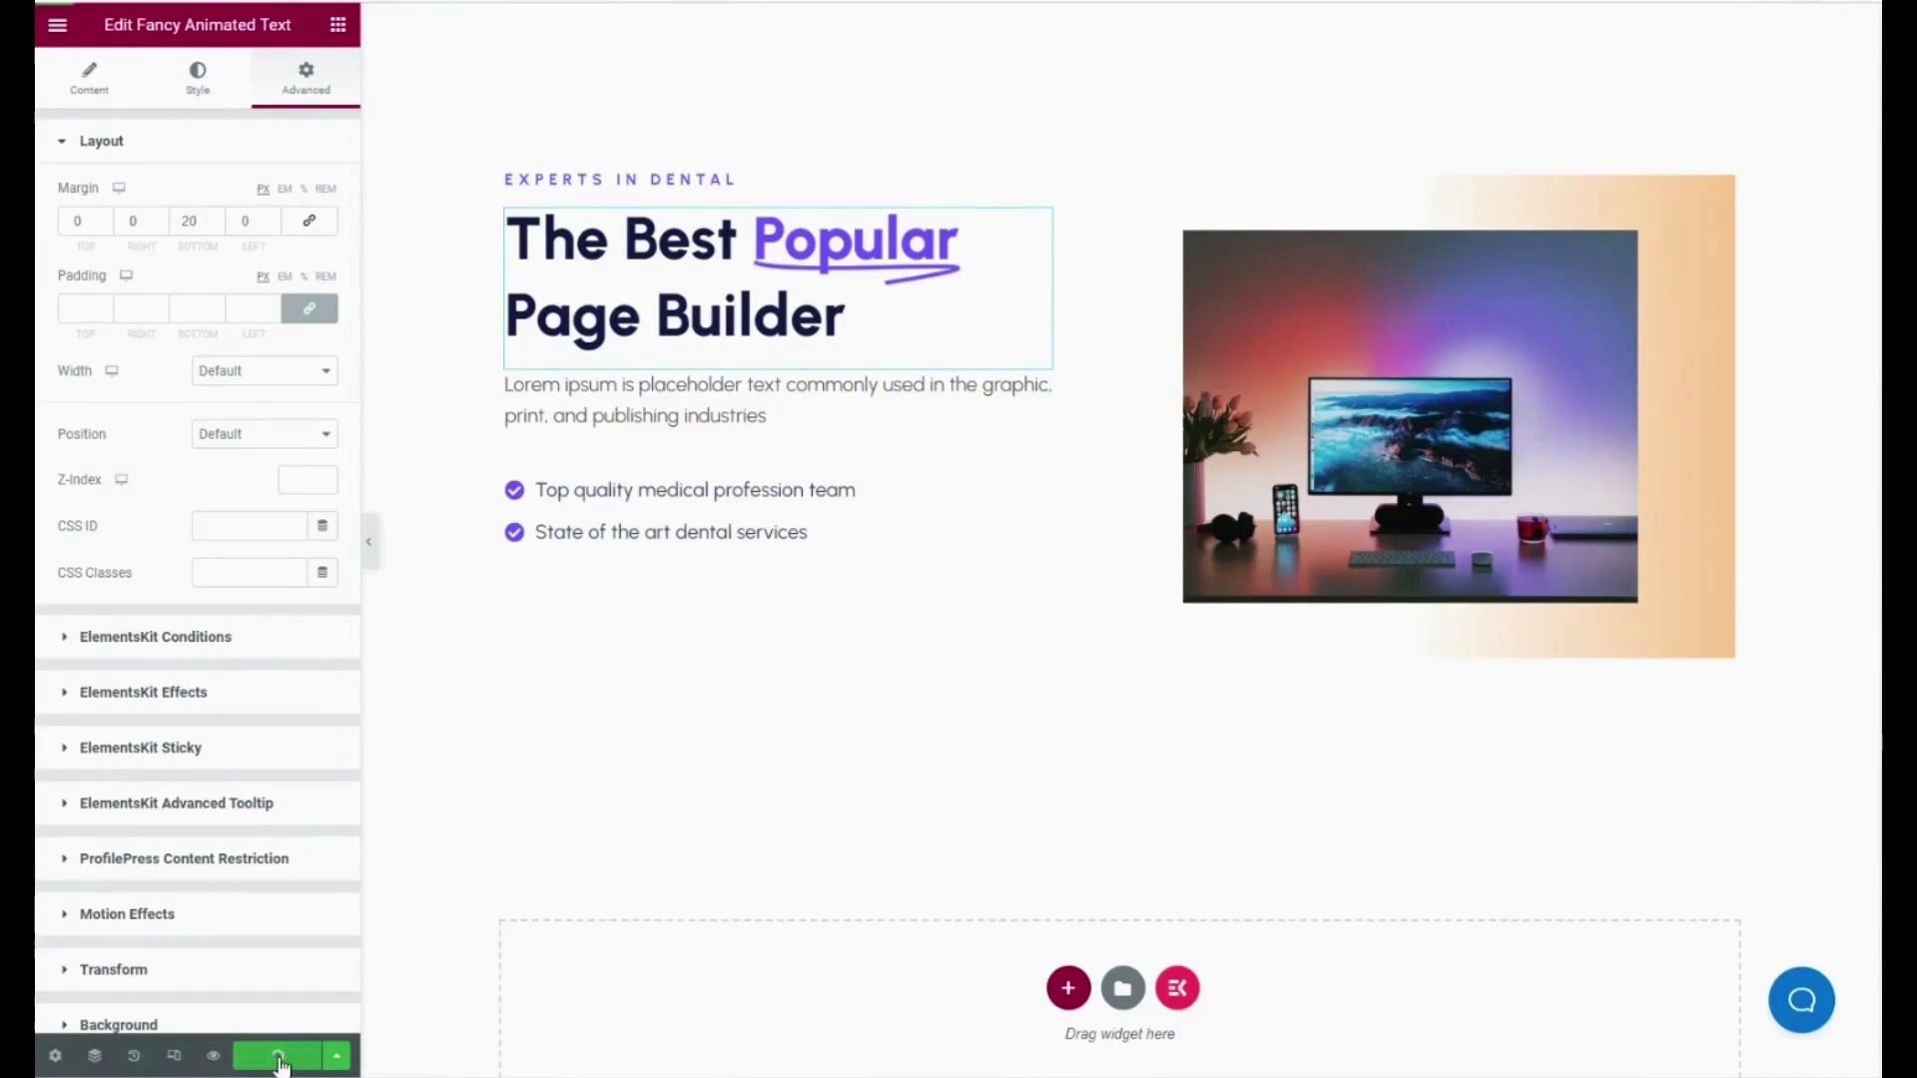
left_click(275, 1054)
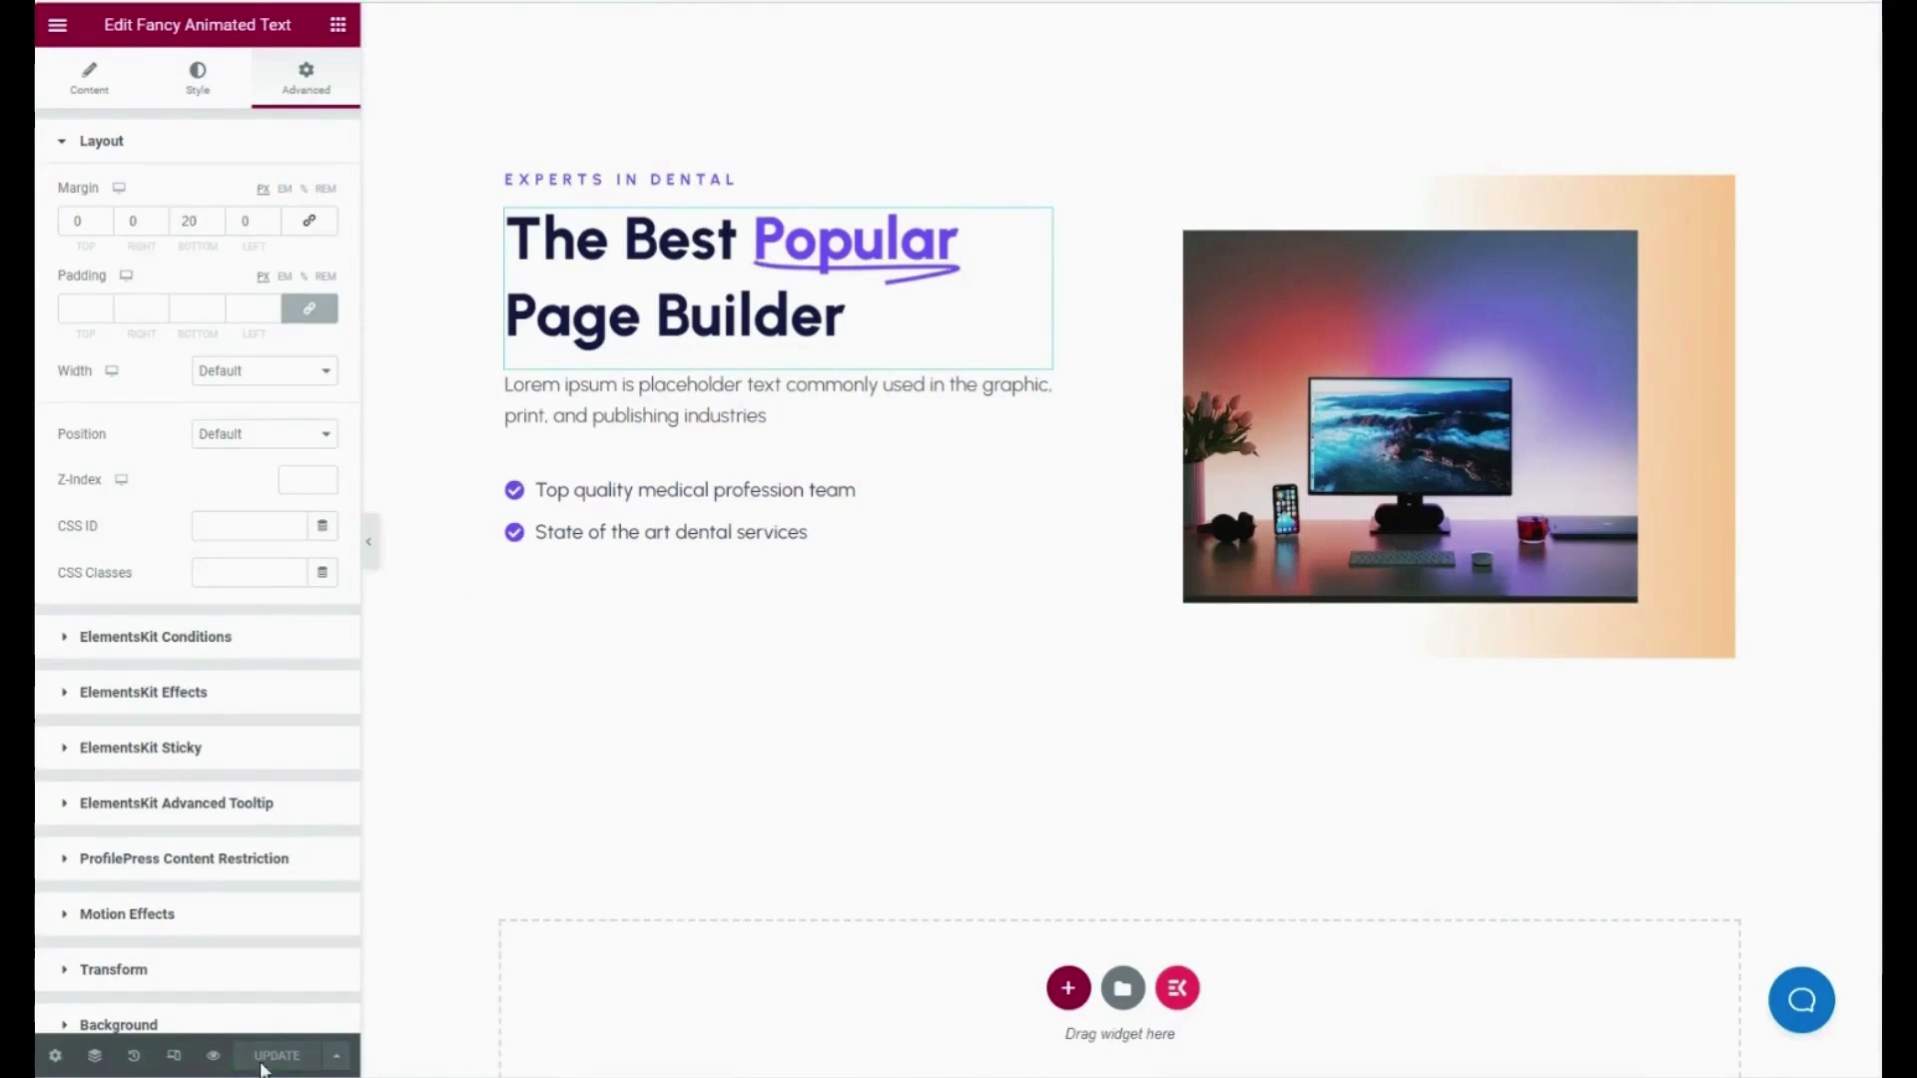